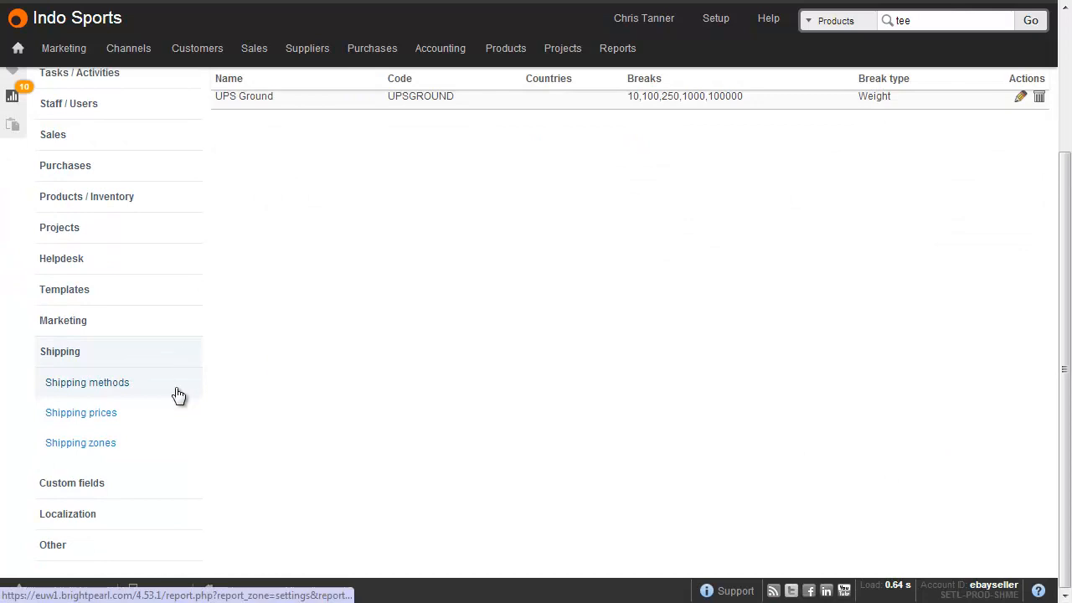
Step: Show the Shipping methods list in Setup, with the six existing methods
left_click(87, 382)
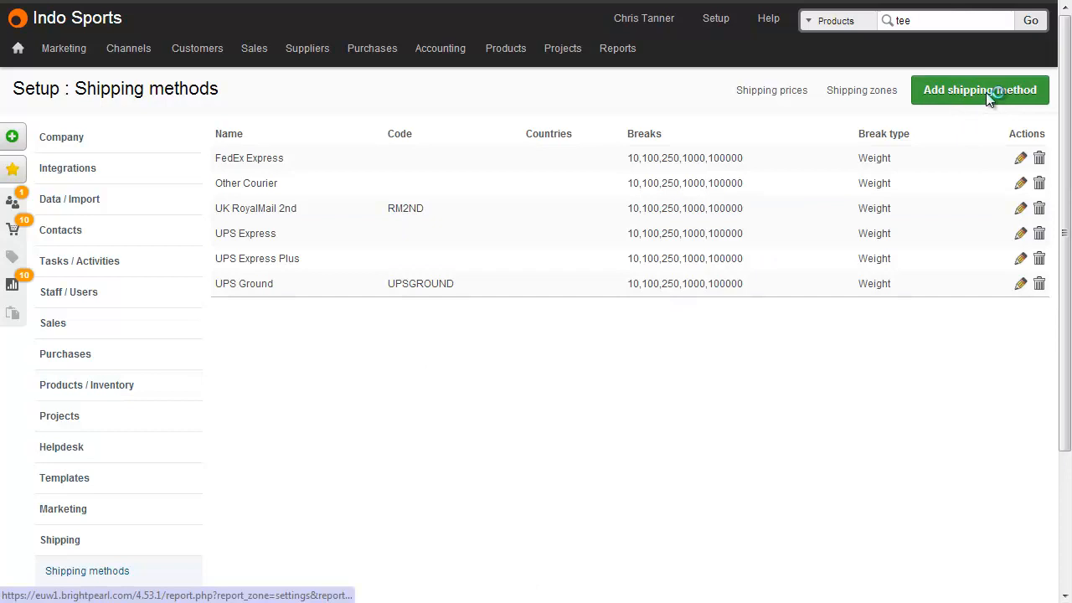
Step: Create a new shipping method named 'UPS by 9am' and move on to its template settings
left_click(979, 90)
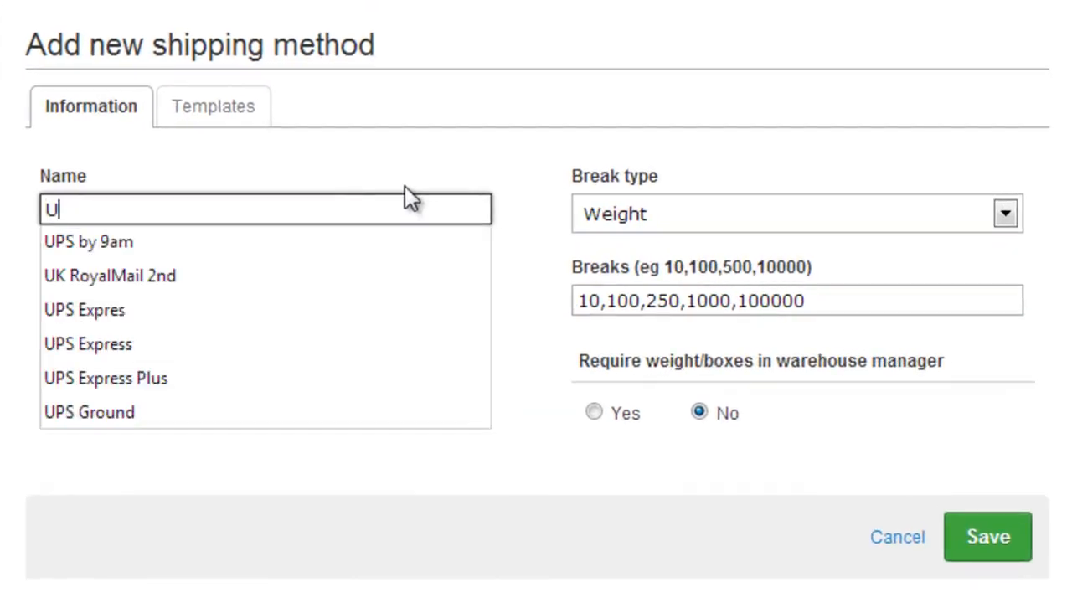
left_click(87, 242)
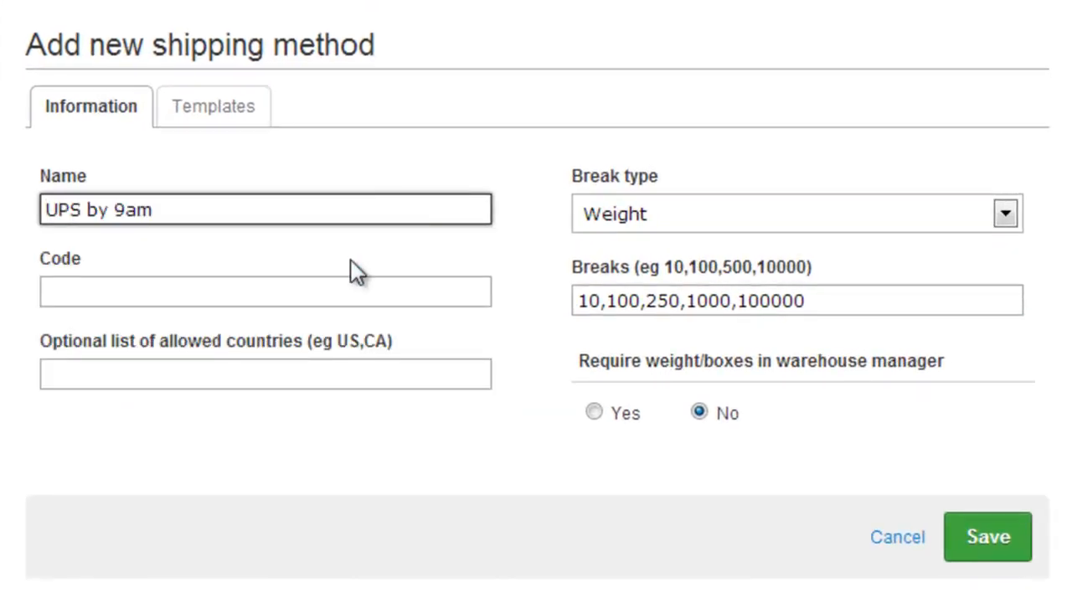
left_click(265, 291)
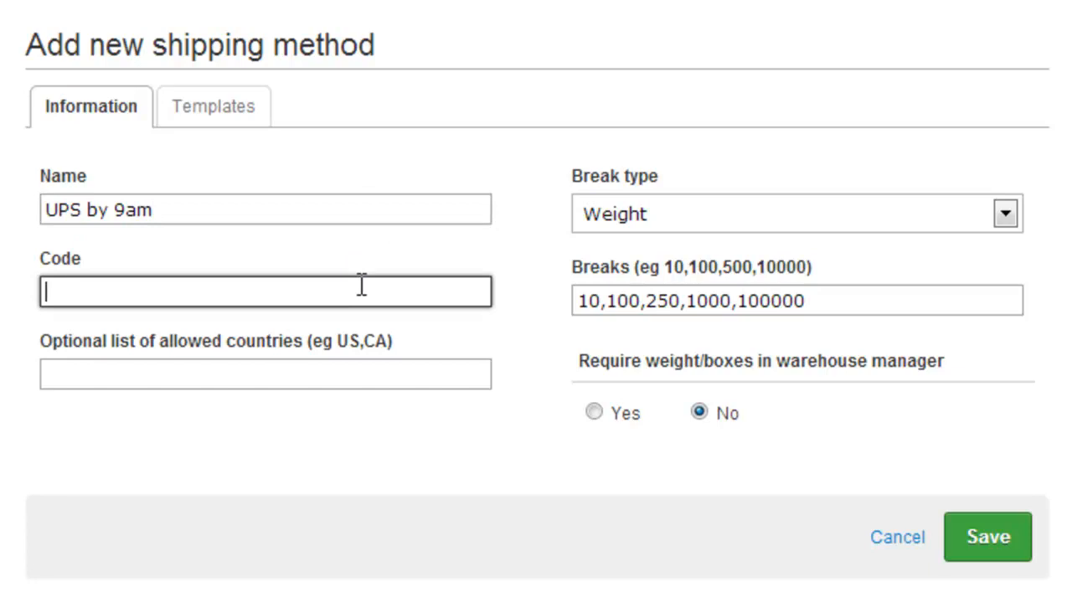
mouse_move(402, 370)
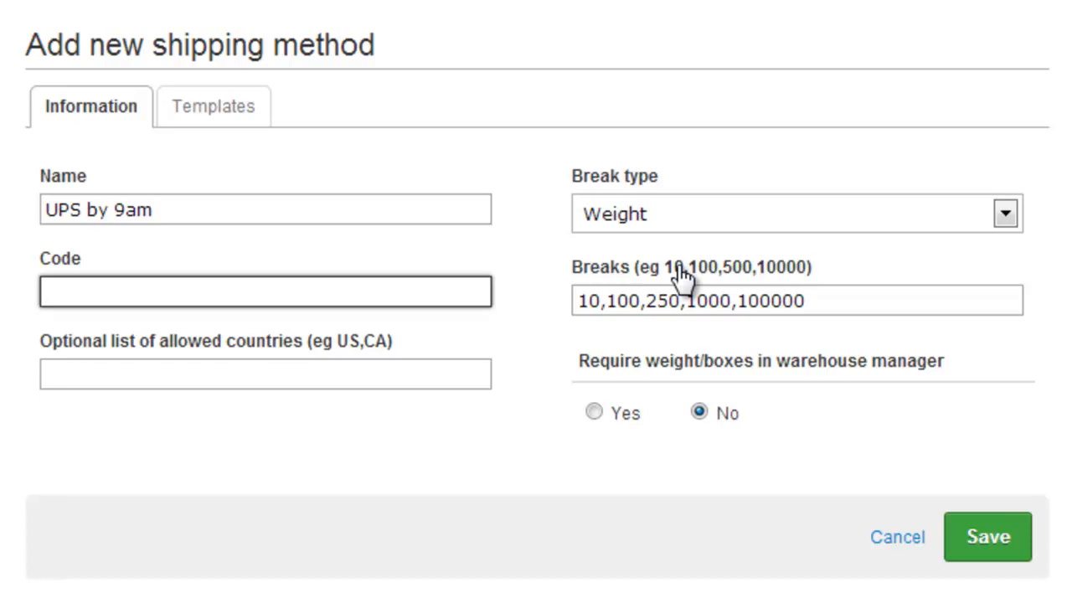
left_click(265, 291)
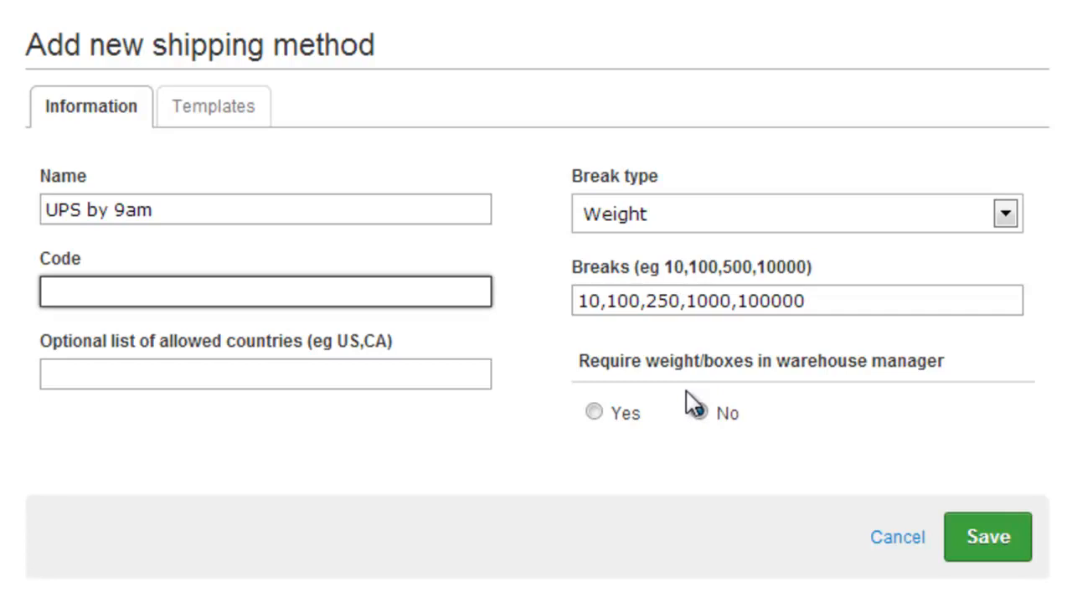
left_click(265, 291)
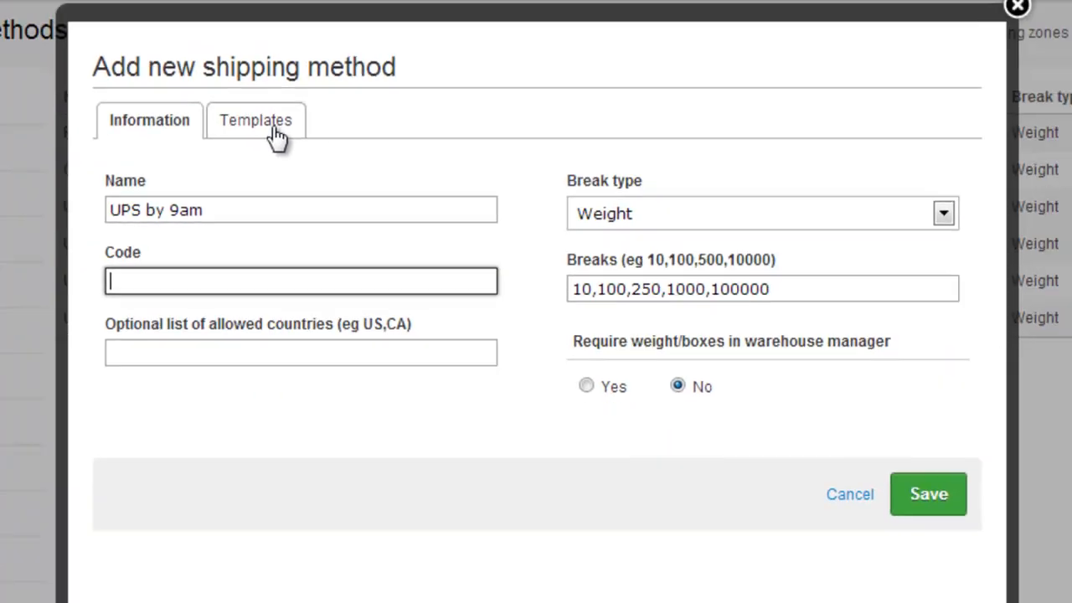
left_click(929, 493)
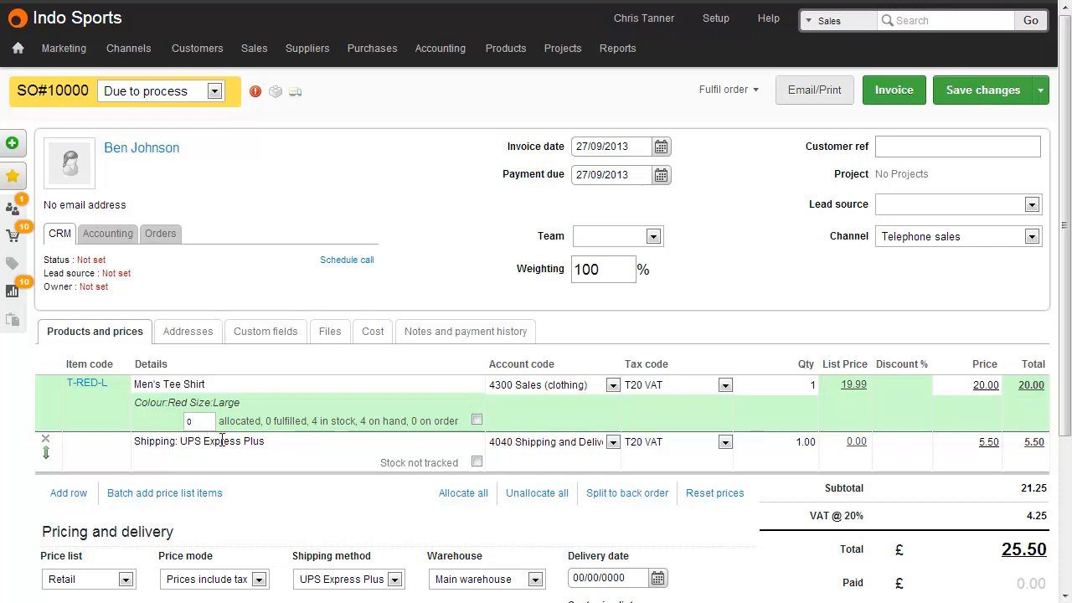
mouse_move(271, 442)
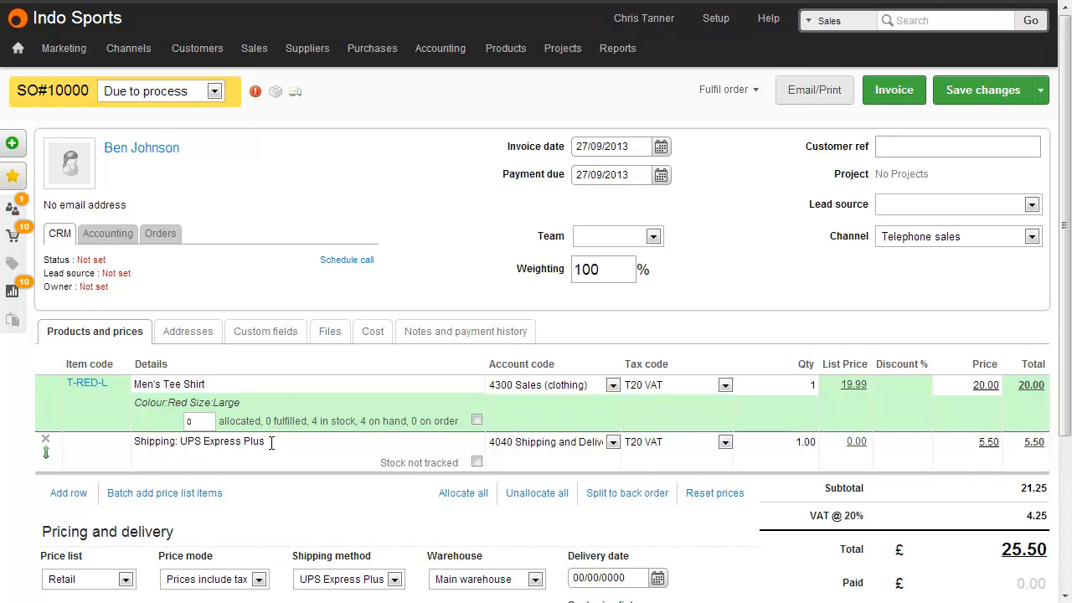
Step: Keep the UPS Express Plus shipping line on SO#10000 booked to shipping and delivery income
scroll("down", 3)
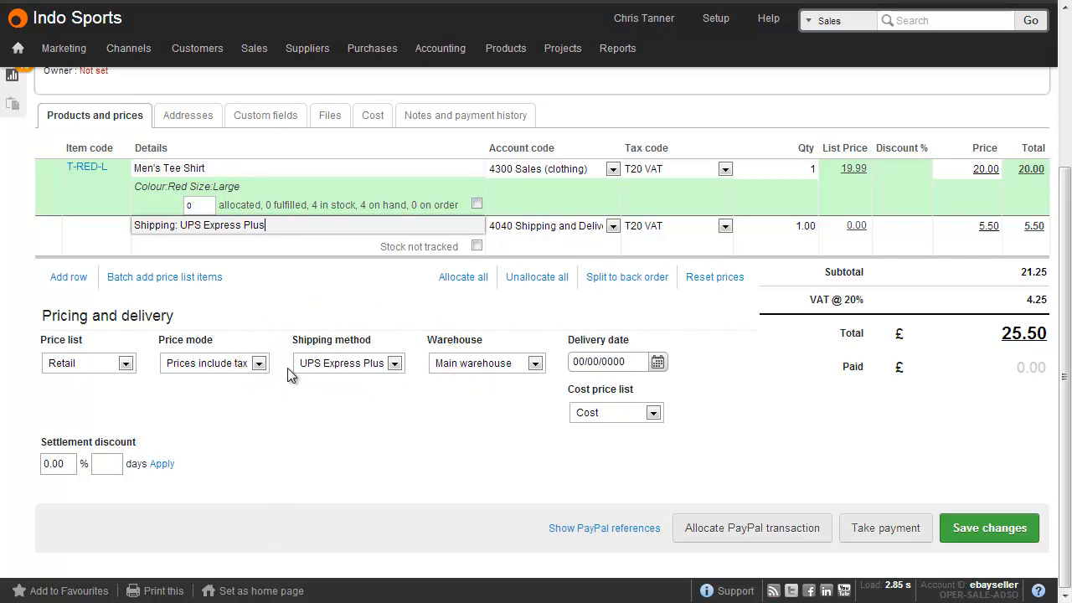
left_click(613, 225)
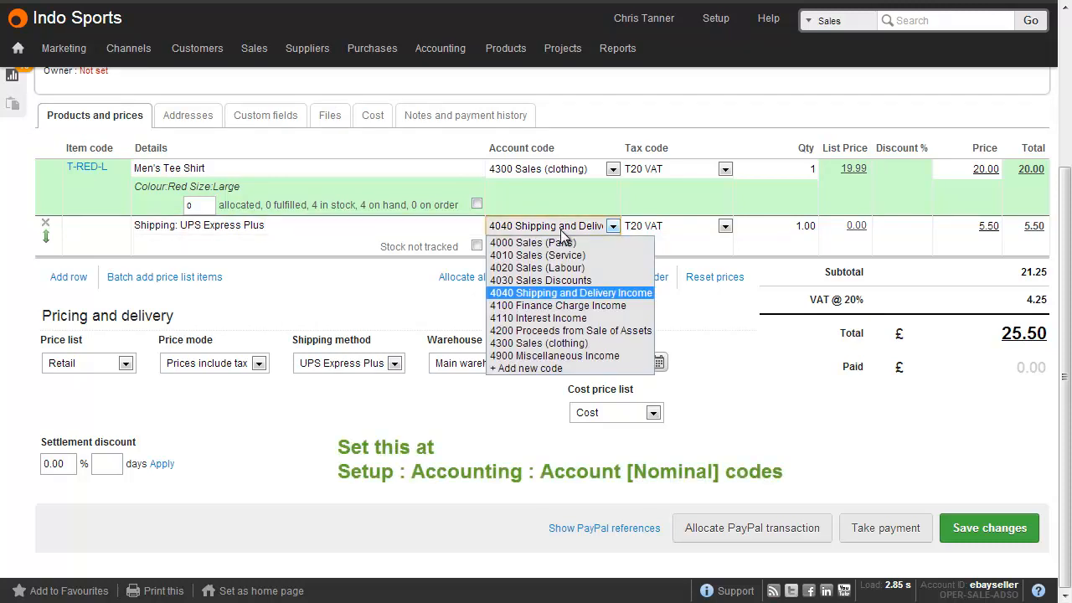
left_click(569, 291)
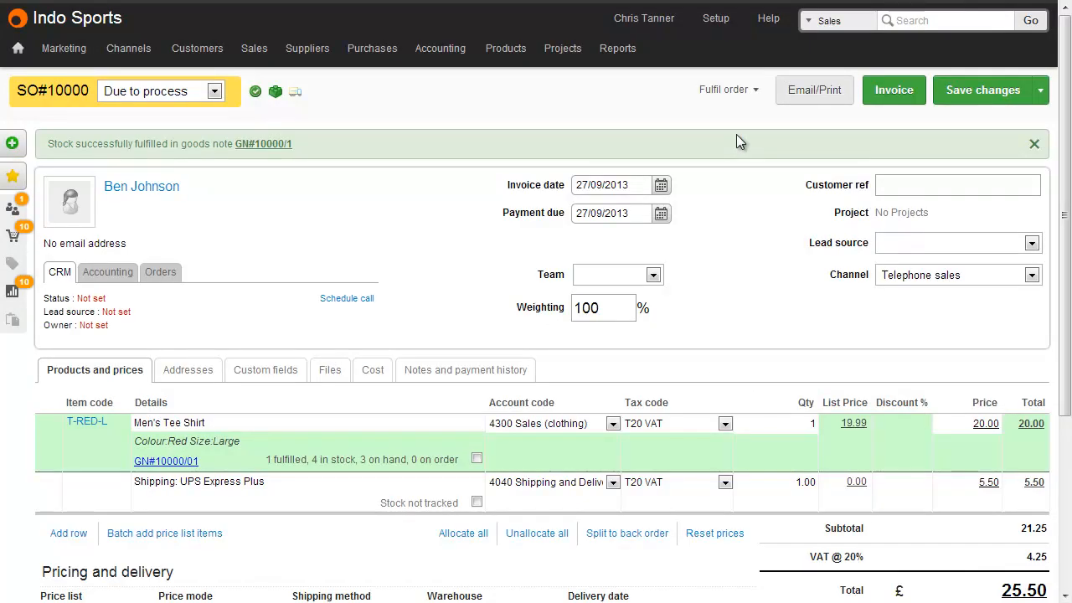
mouse_move(264, 154)
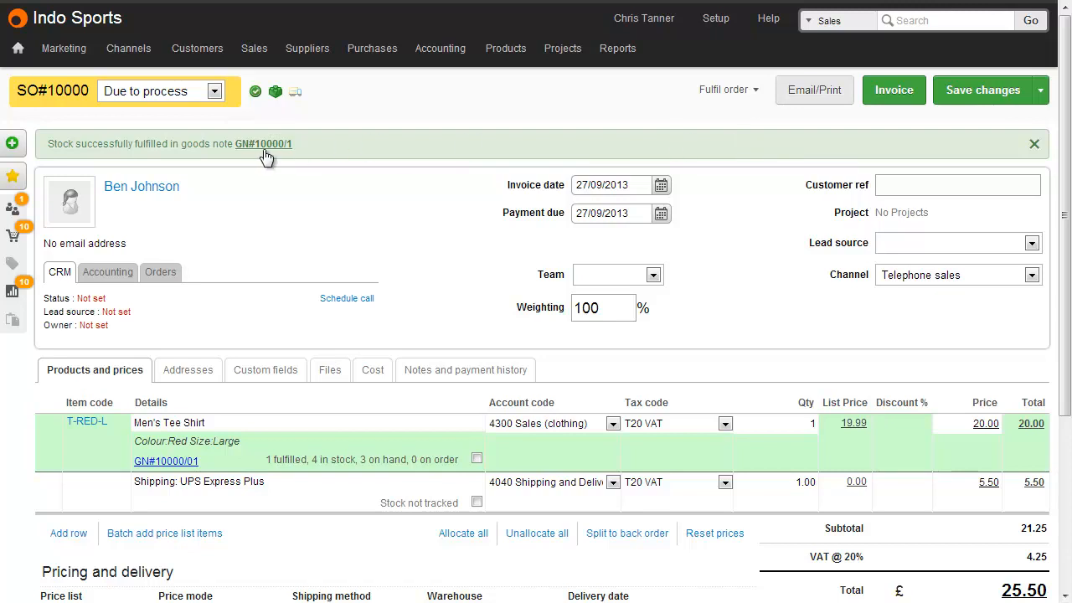
Step: Go to the newly created goods-out note GN#10000/1
left_click(263, 144)
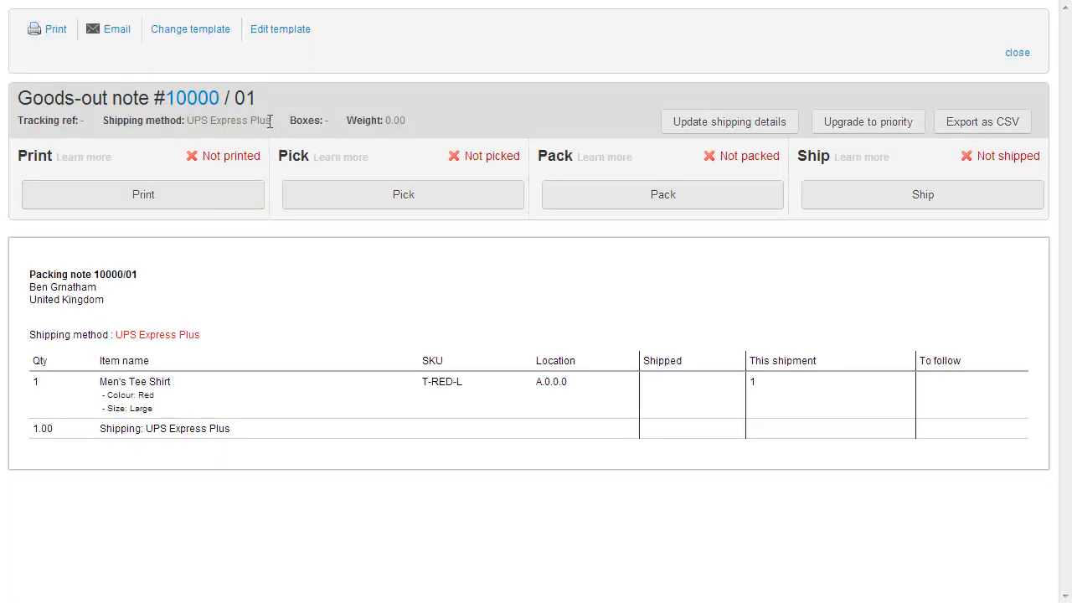
double_click(228, 120)
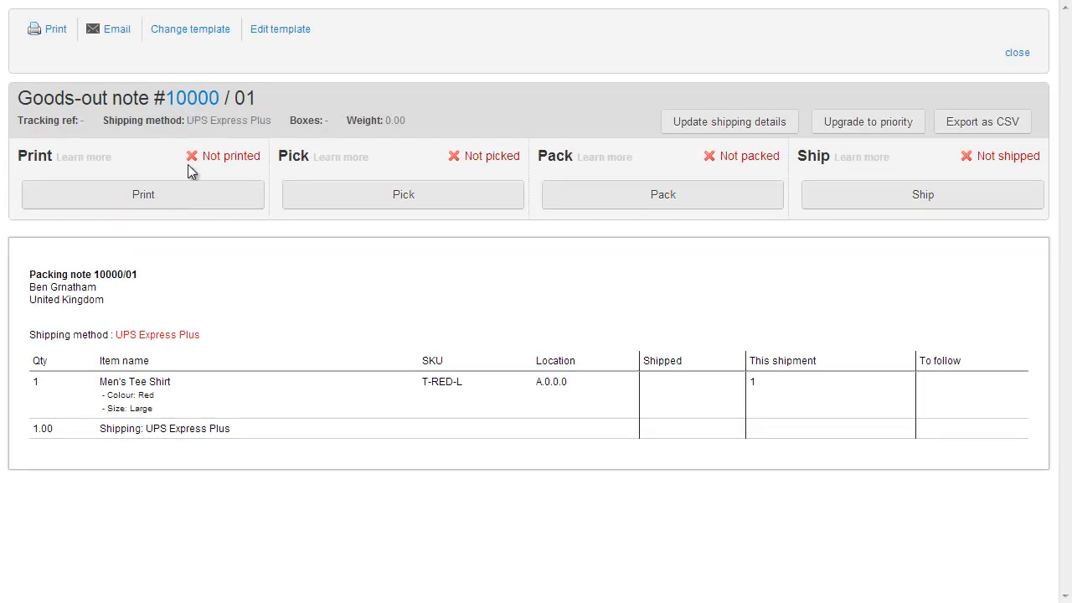
mouse_move(208, 345)
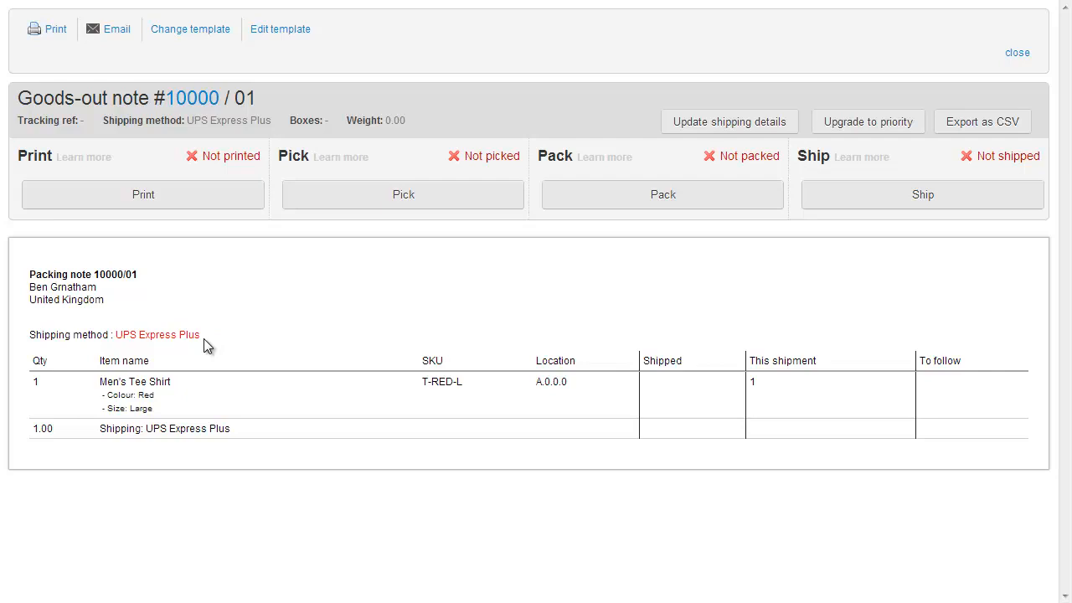
mouse_move(225, 315)
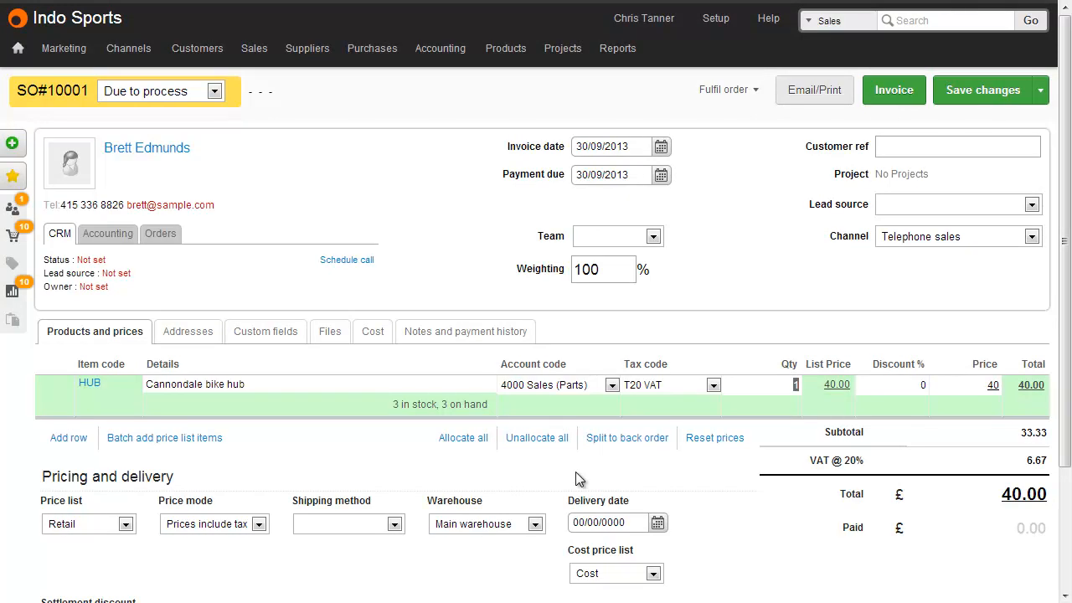
mouse_move(267, 473)
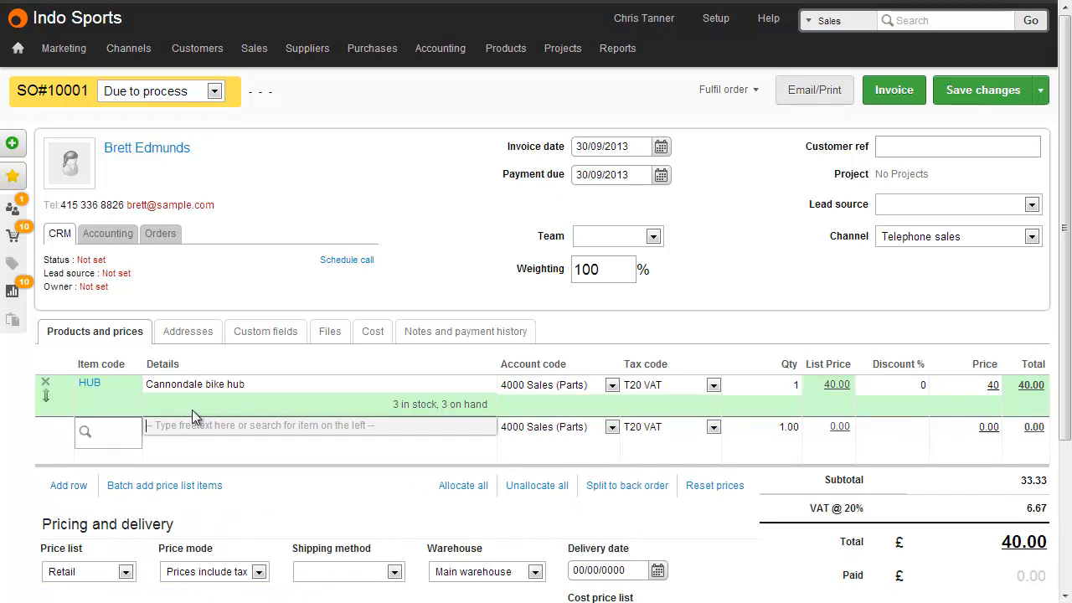
Step: Add a 'Shipping' line priced 6.00 and set FedEx Express as the order's shipping method
type("Shipping")
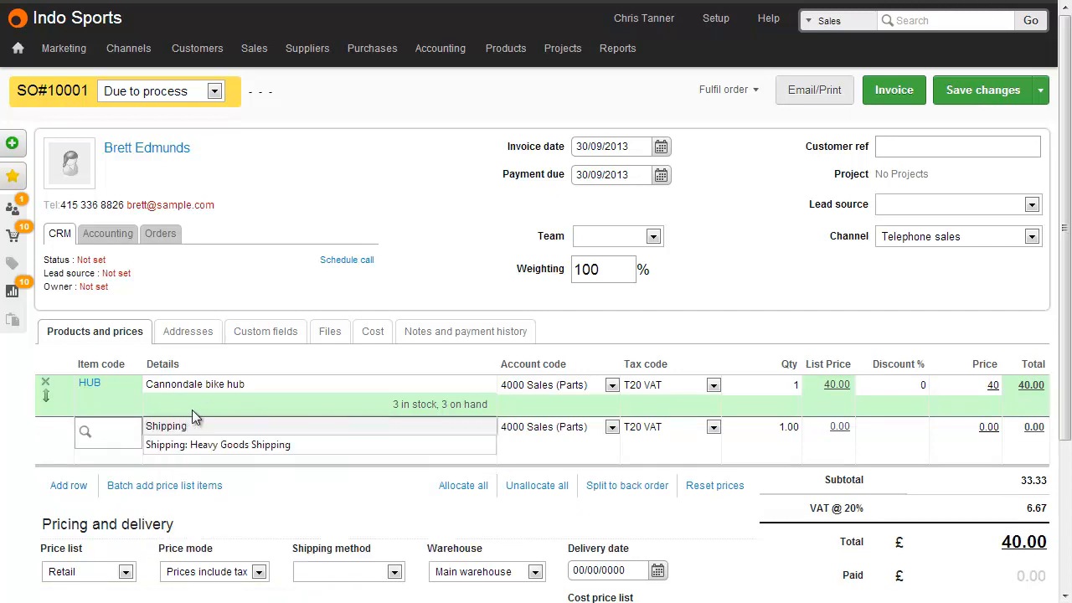
left_click(988, 427)
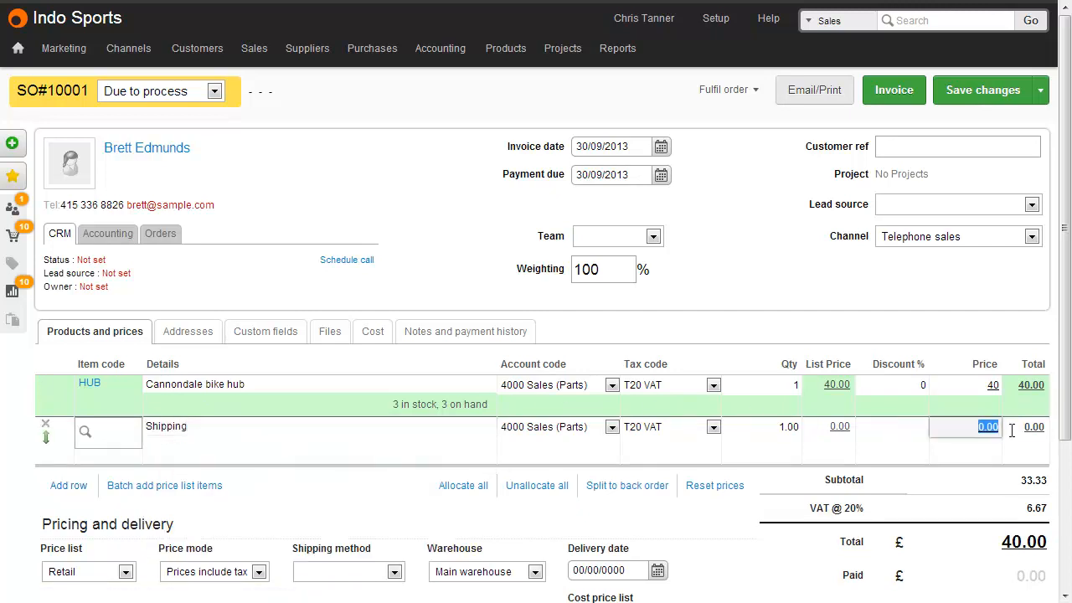
type("6")
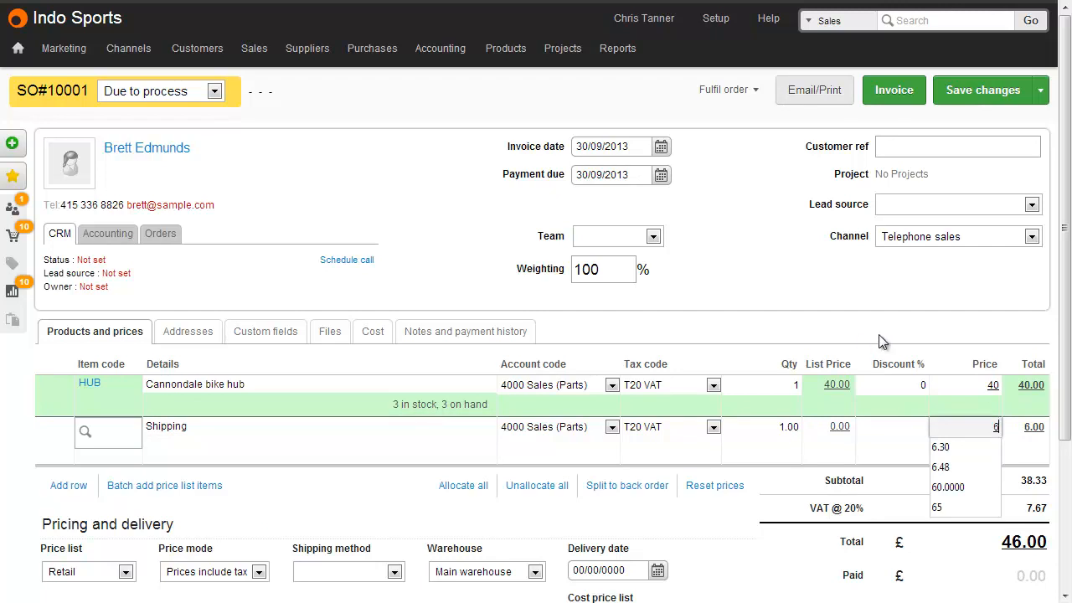
scroll("down", 3)
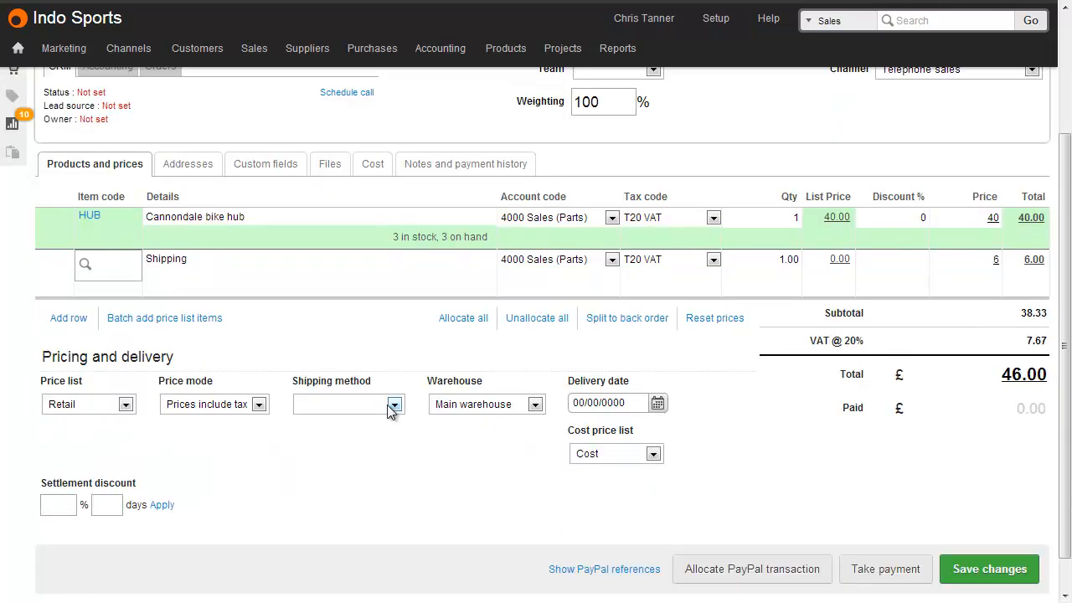
left_click(394, 404)
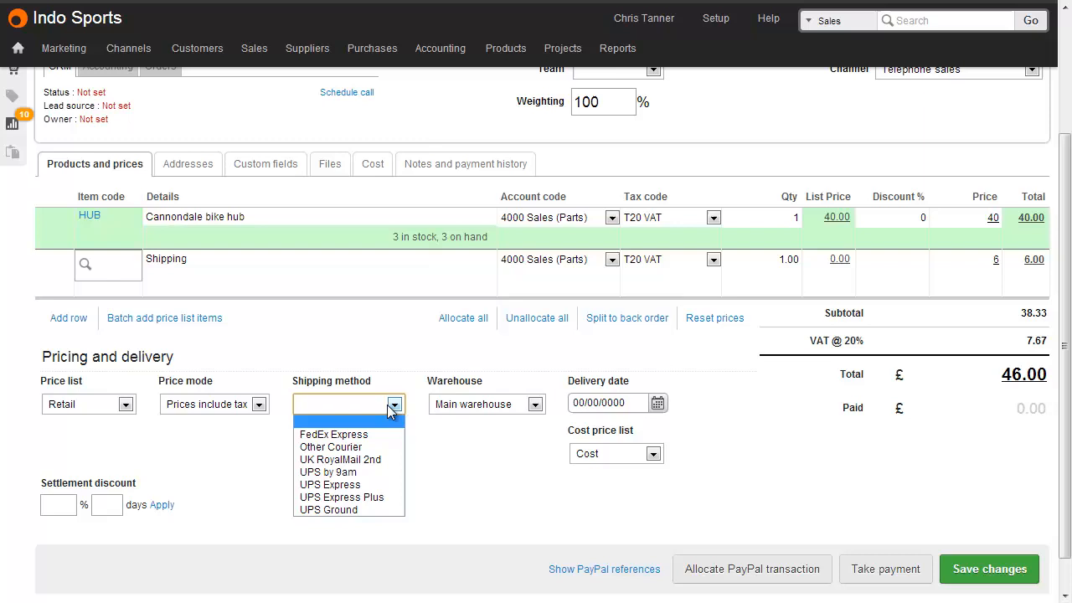
left_click(334, 434)
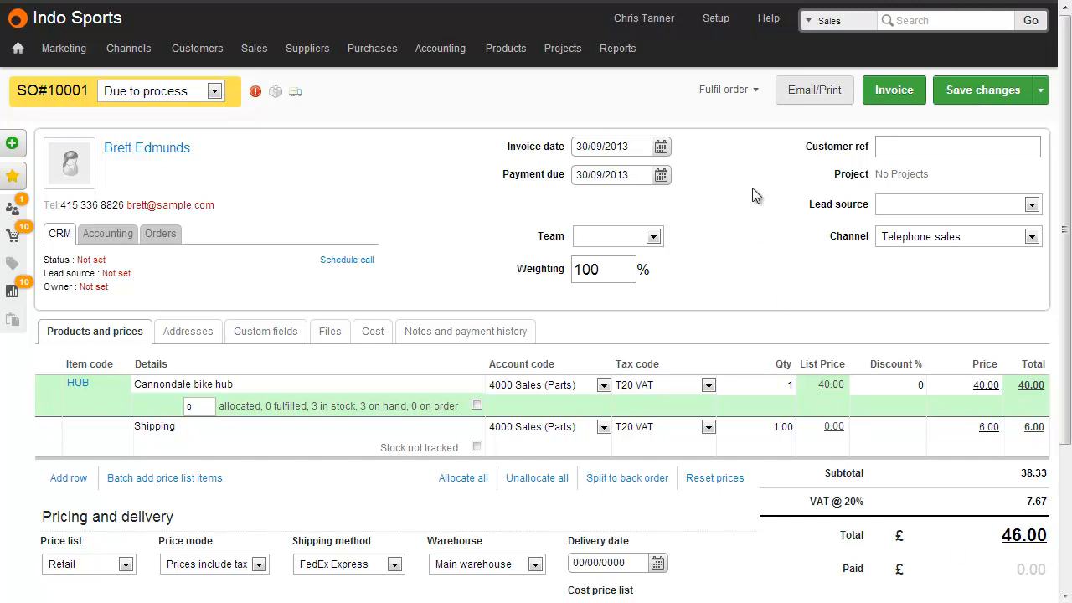
Step: Look at the order's advanced fulfilment options, then return to the Sales Orders list
left_click(727, 91)
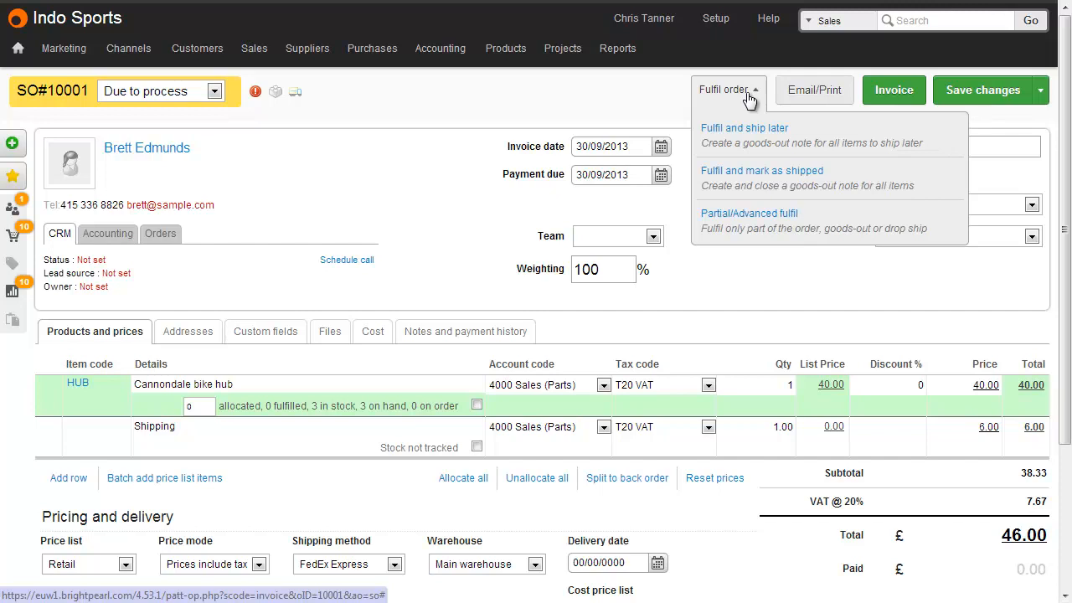
mouse_move(769, 219)
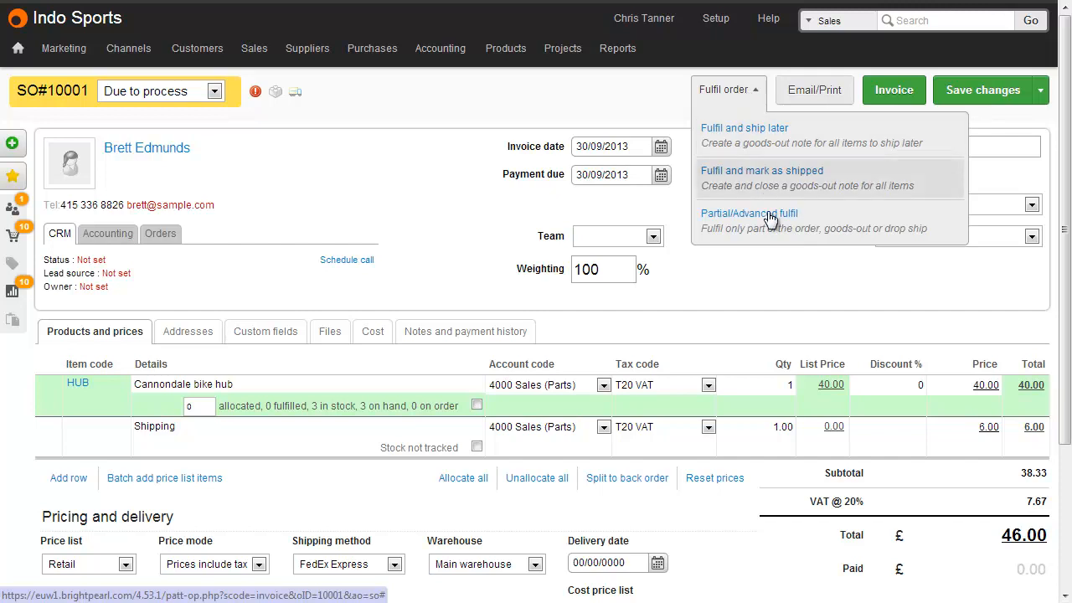
left_click(749, 222)
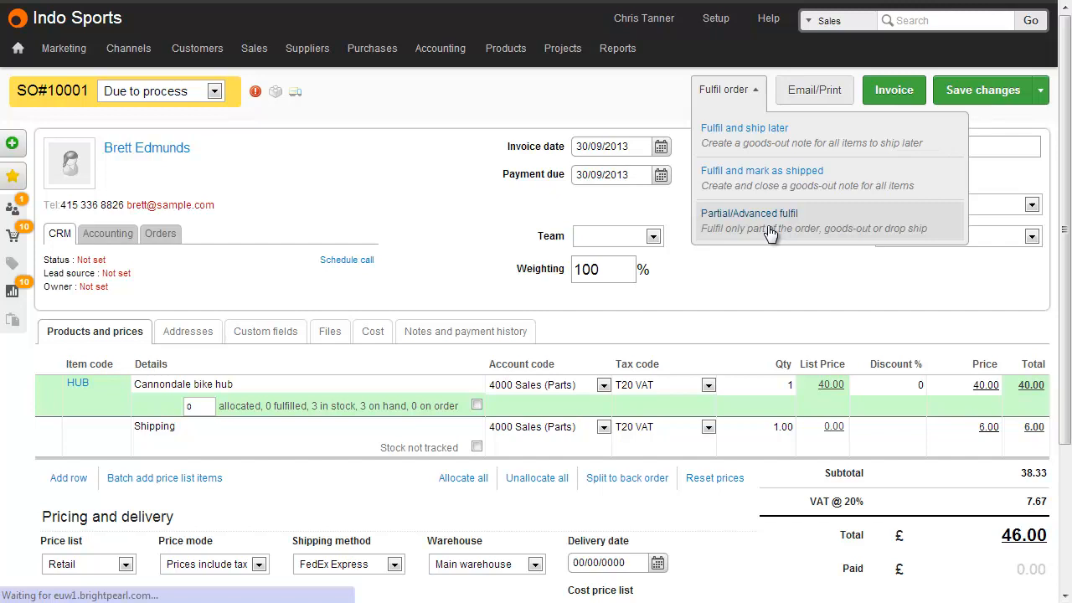
left_click(749, 213)
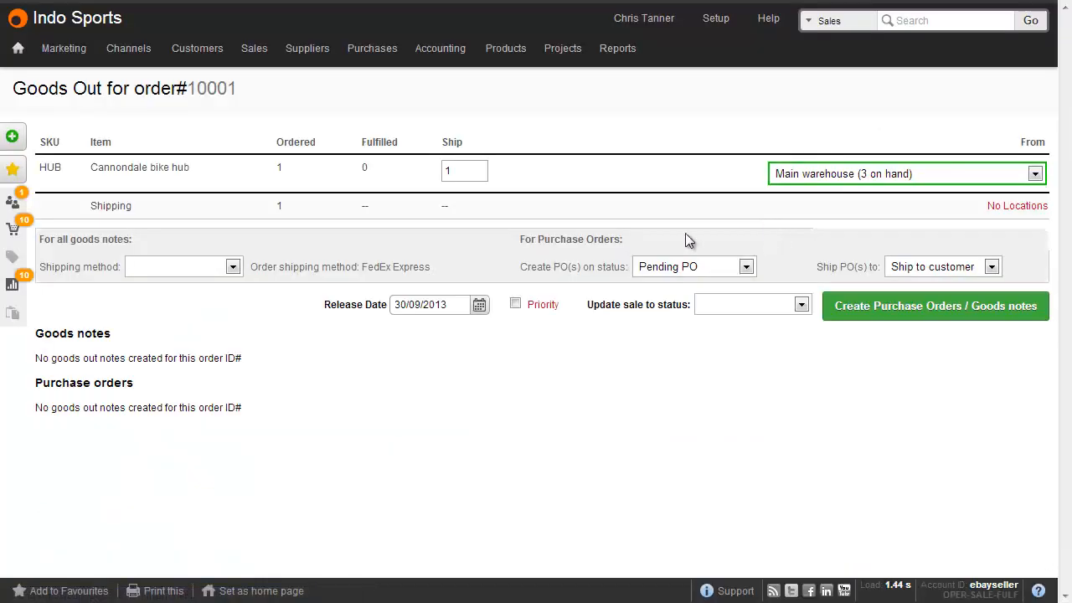
mouse_move(419, 264)
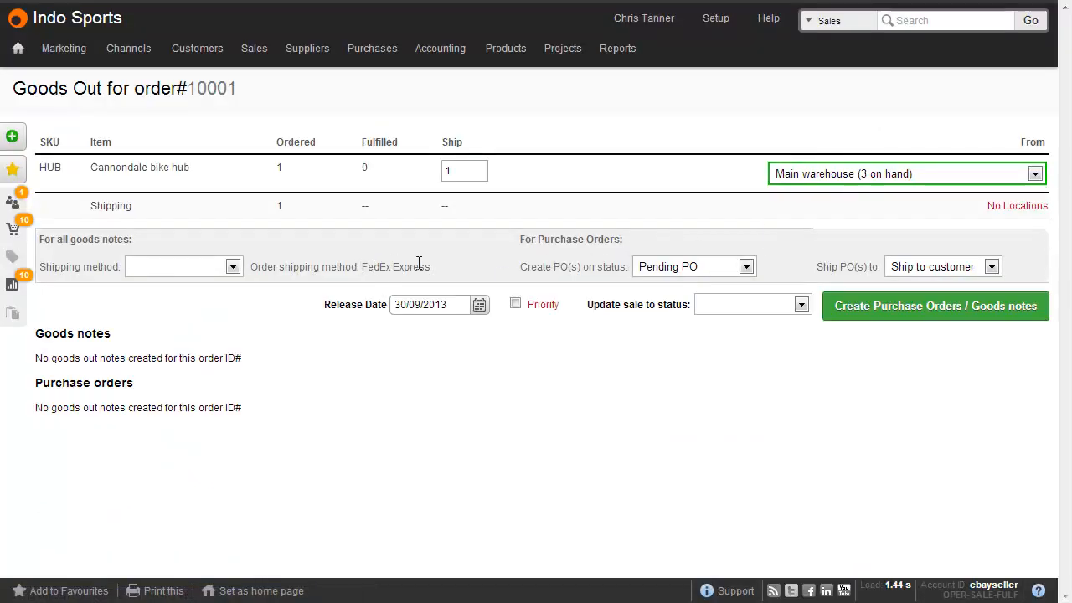
mouse_move(277, 281)
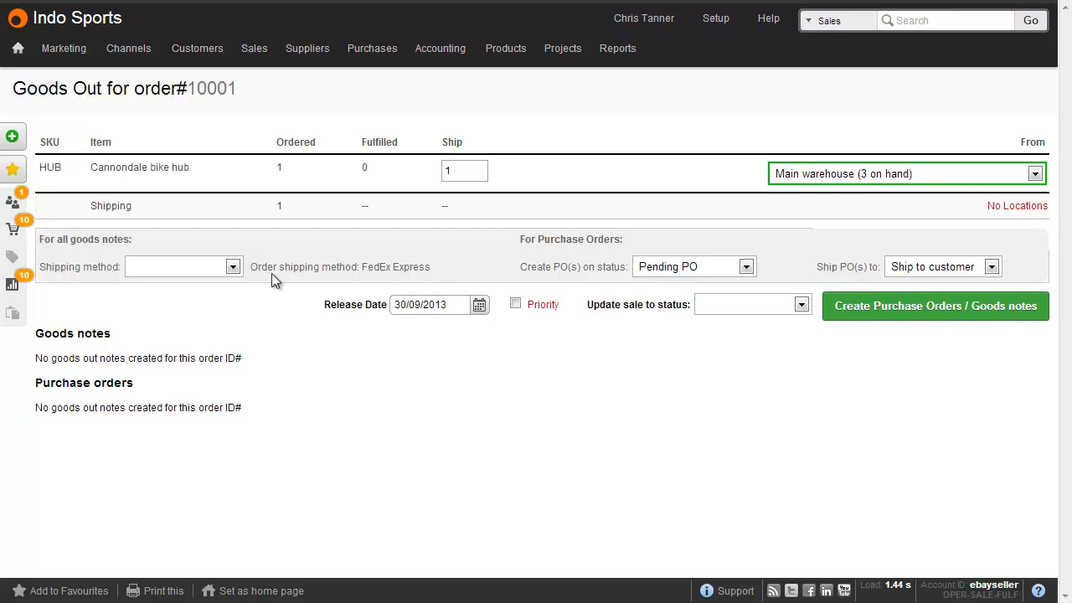
left_click(183, 266)
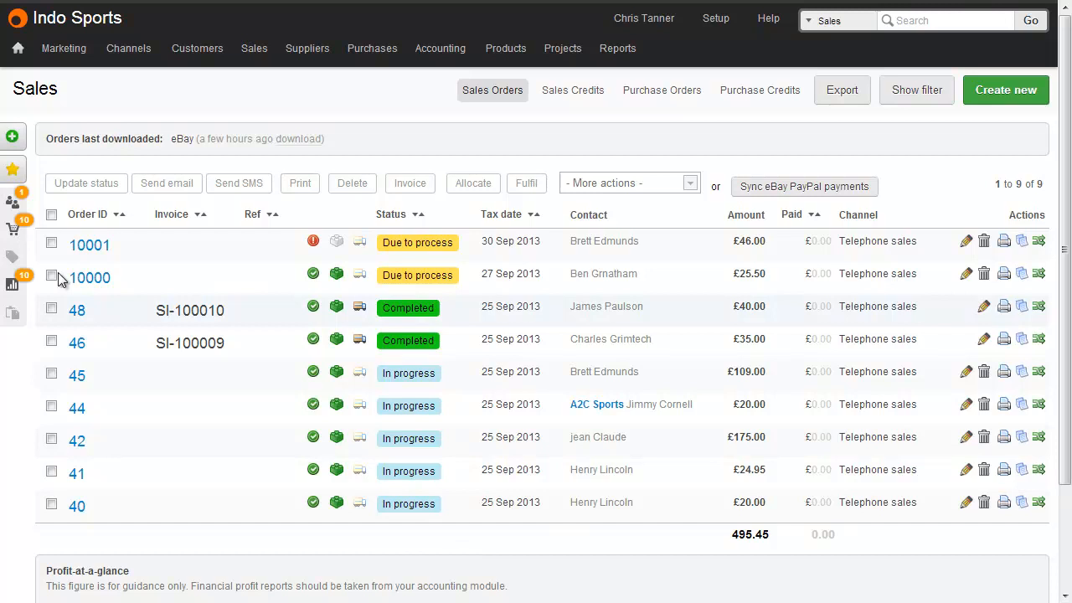
Step: Select all sales orders and review the shipping methods offered in the bulk Fulfil dialog
left_click(51, 215)
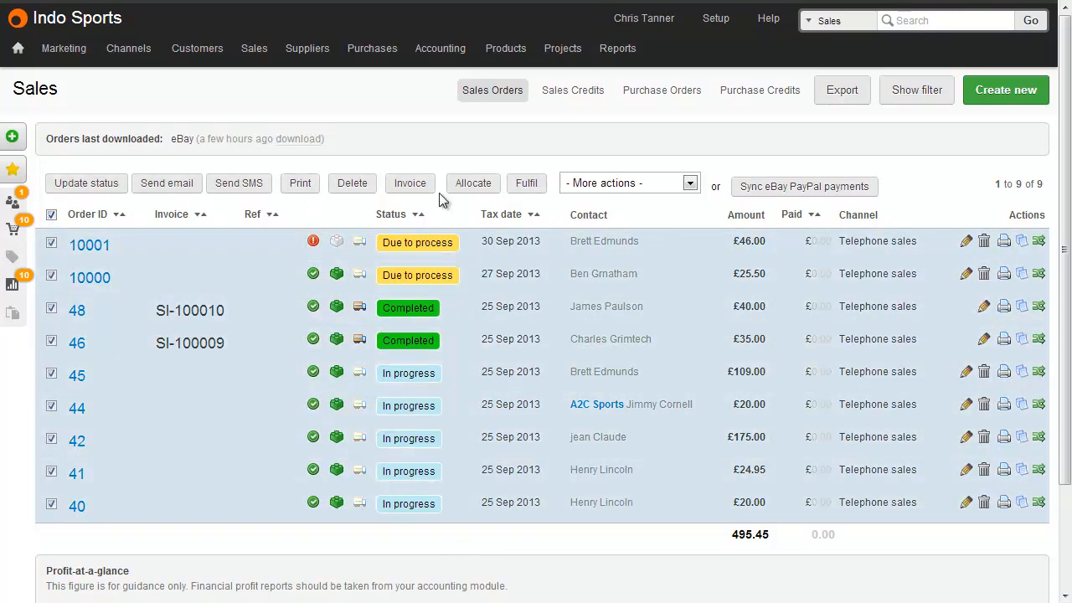
left_click(526, 182)
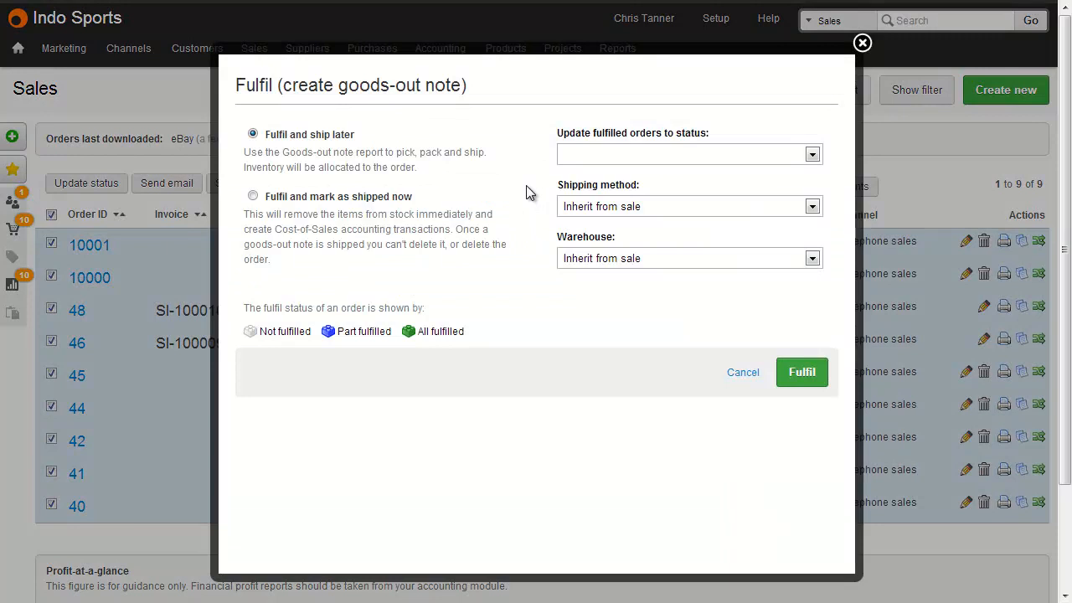
mouse_move(664, 196)
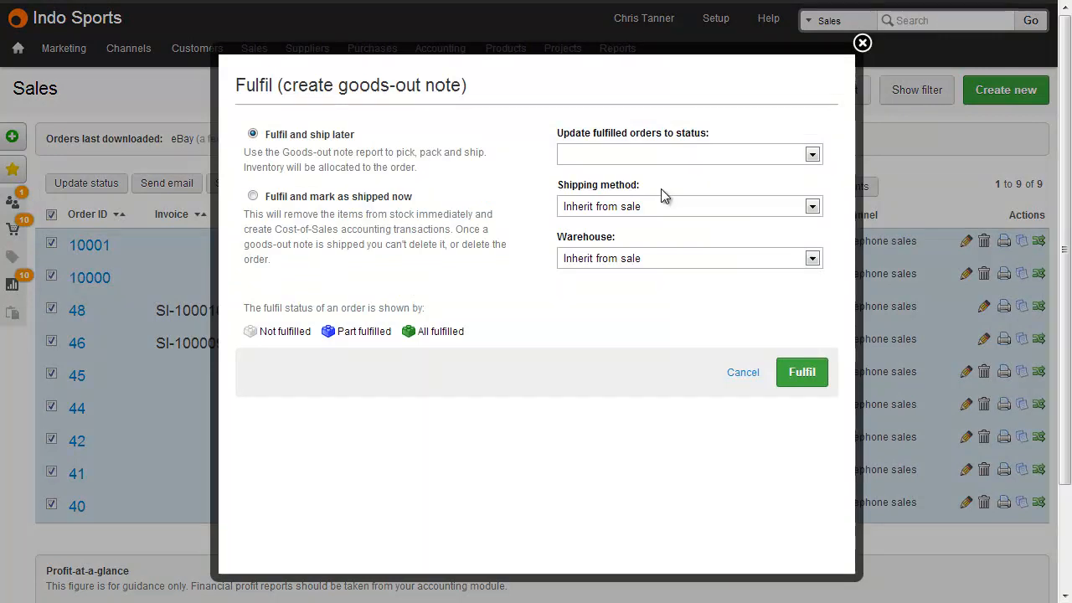
left_click(811, 206)
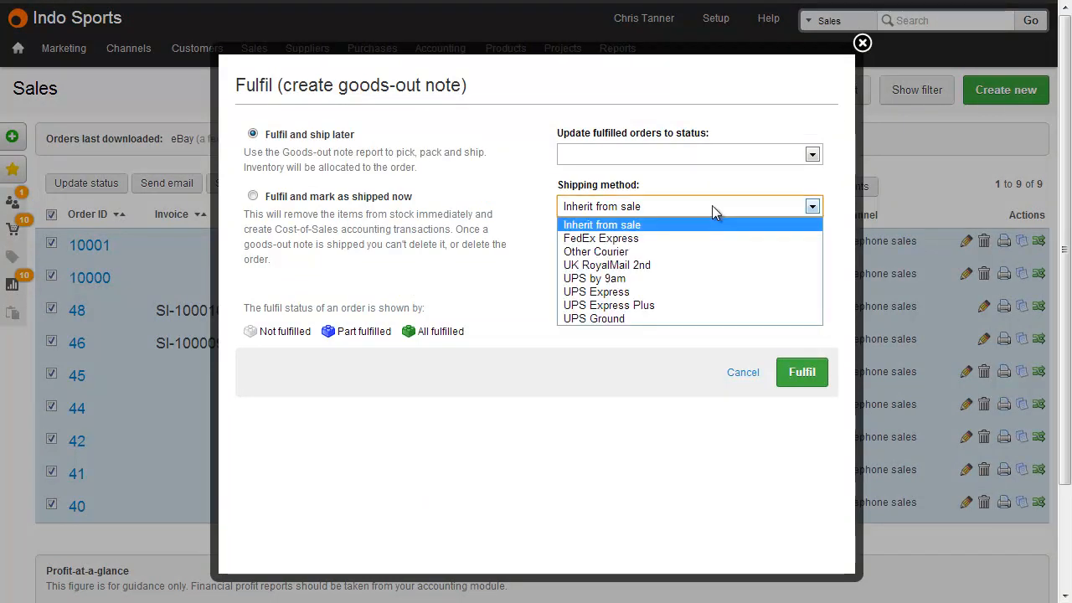
mouse_move(737, 211)
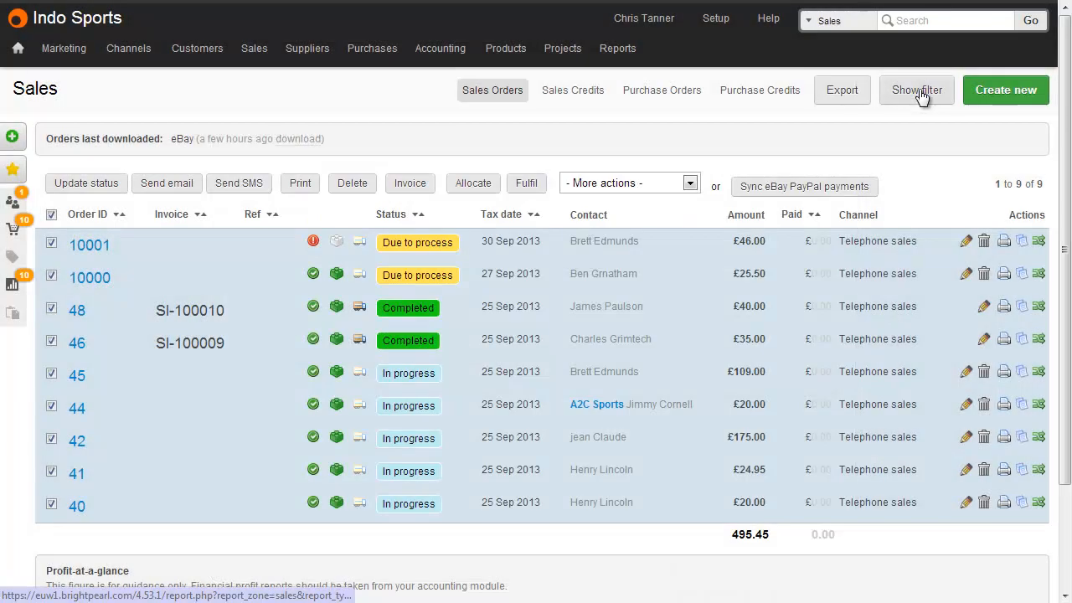
Step: Filter the sales orders to those matching 'next day', leaving order 10001
left_click(916, 91)
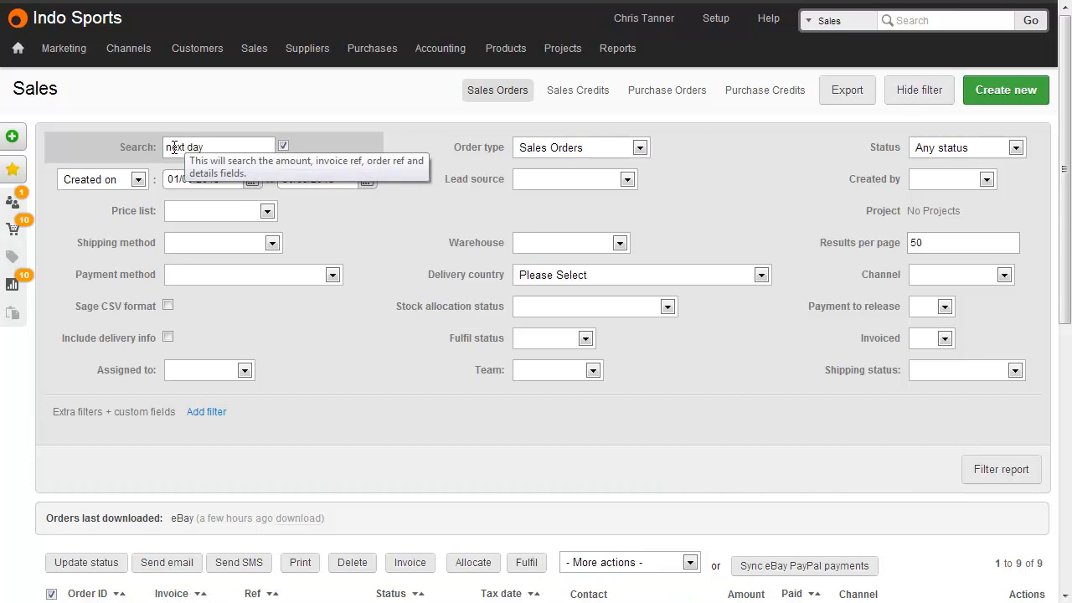
left_click(283, 146)
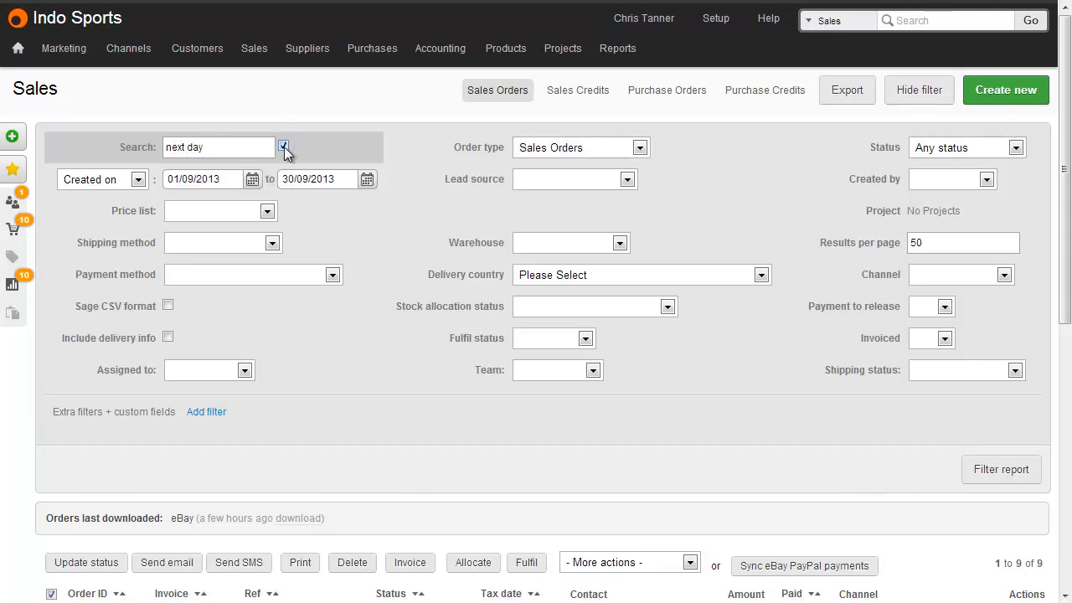
left_click(283, 147)
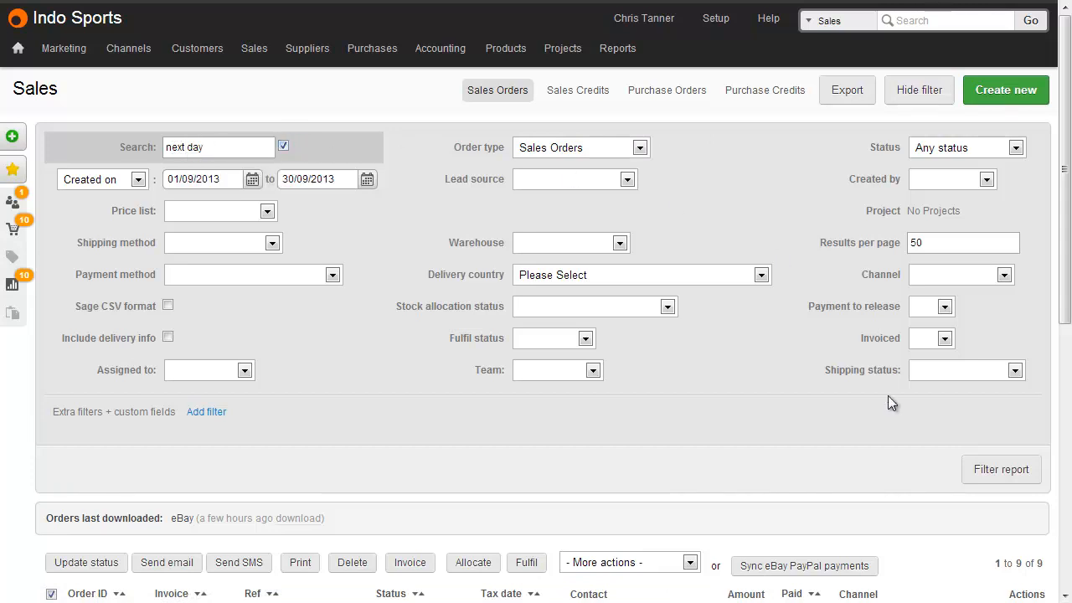
left_click(1001, 470)
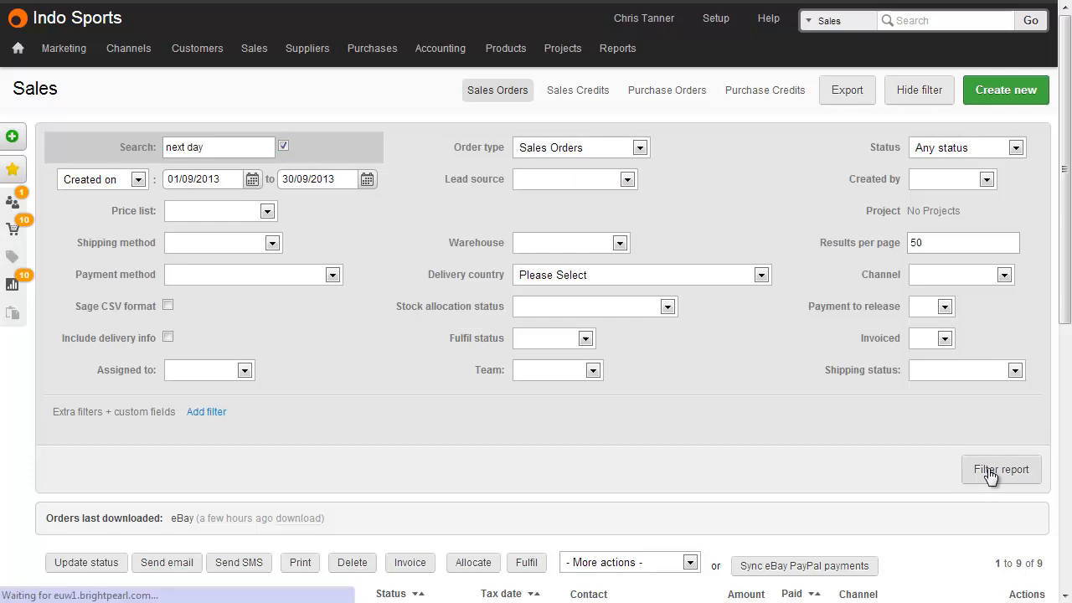
left_click(1002, 469)
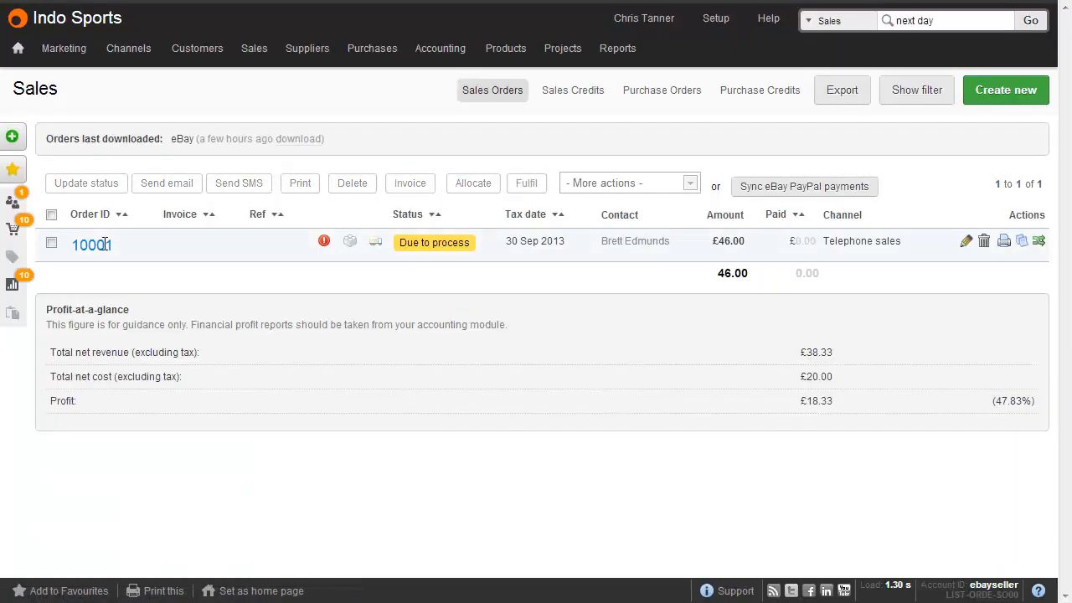
Step: Fulfil order 10001 with UPS by 9am as the goods-out note's shipping method
left_click(50, 241)
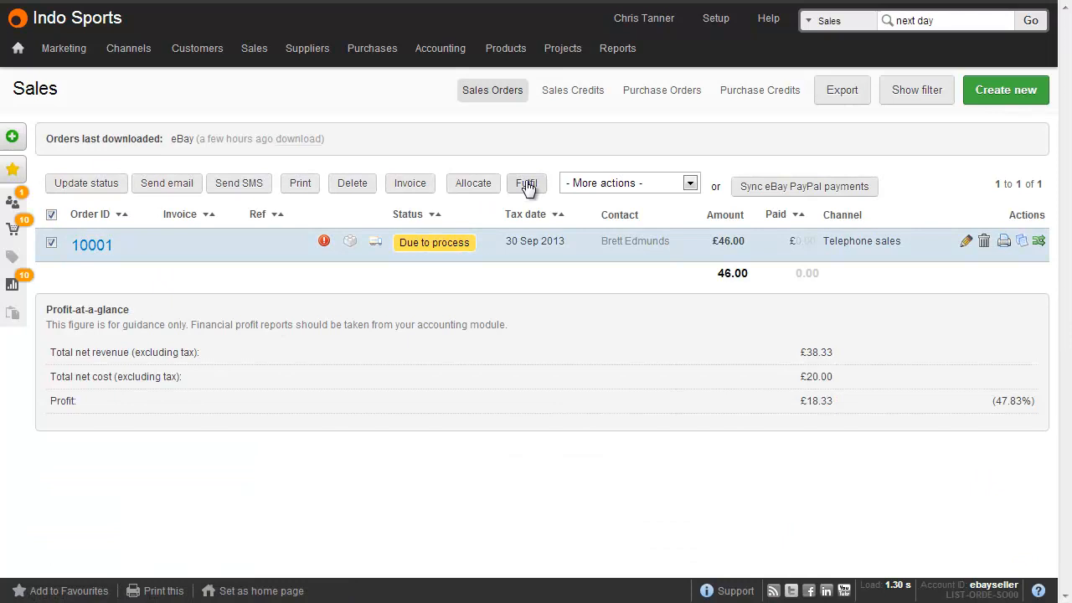
left_click(526, 182)
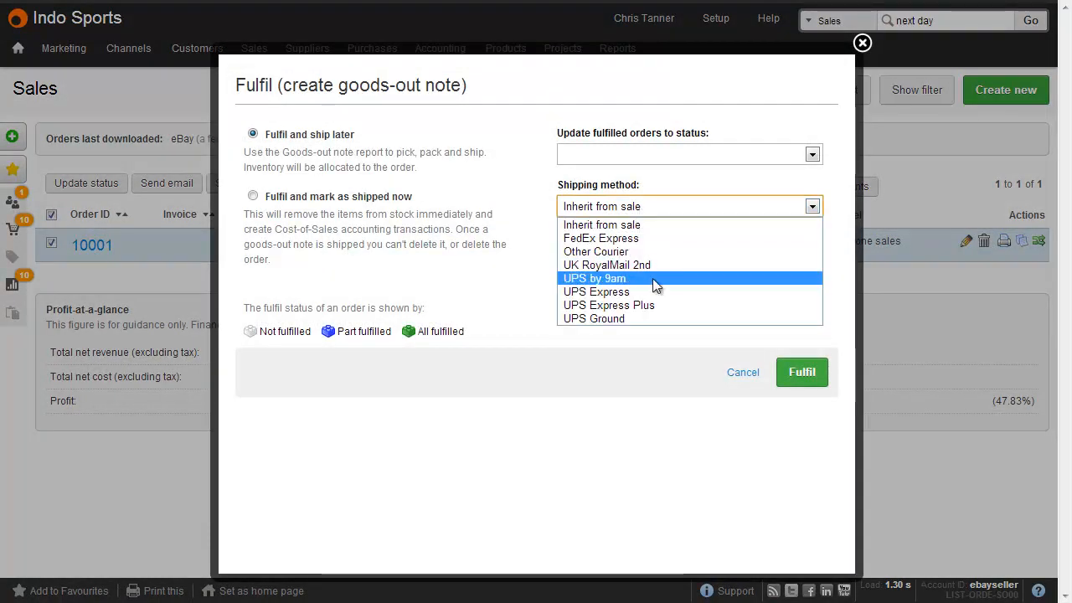
left_click(595, 278)
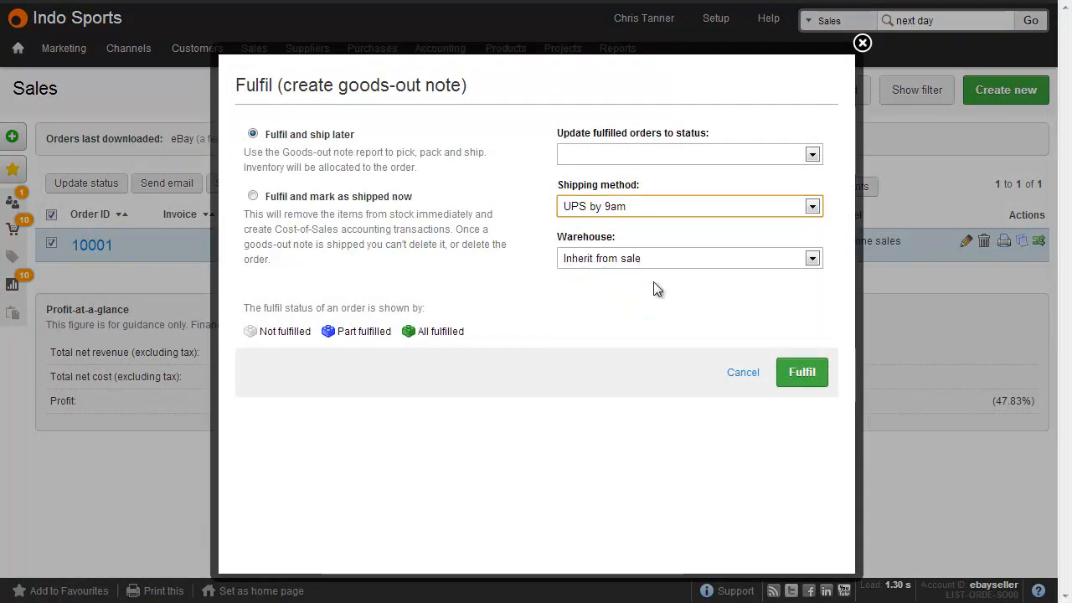
Step: Confirm the fulfilment, then list the seven goods-out notes and toggle select-all
left_click(801, 372)
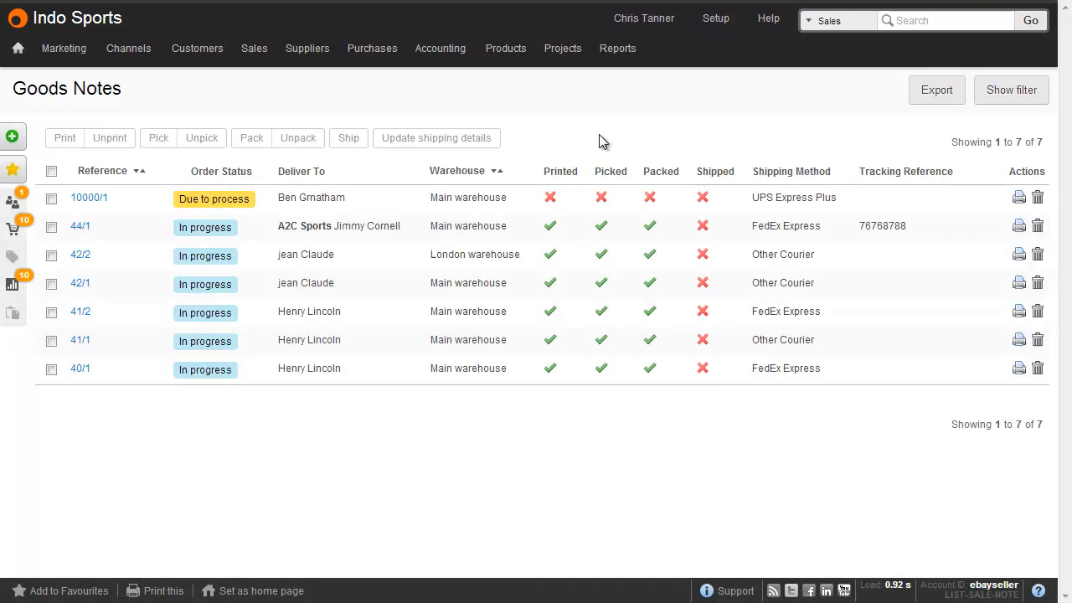
mouse_move(405, 104)
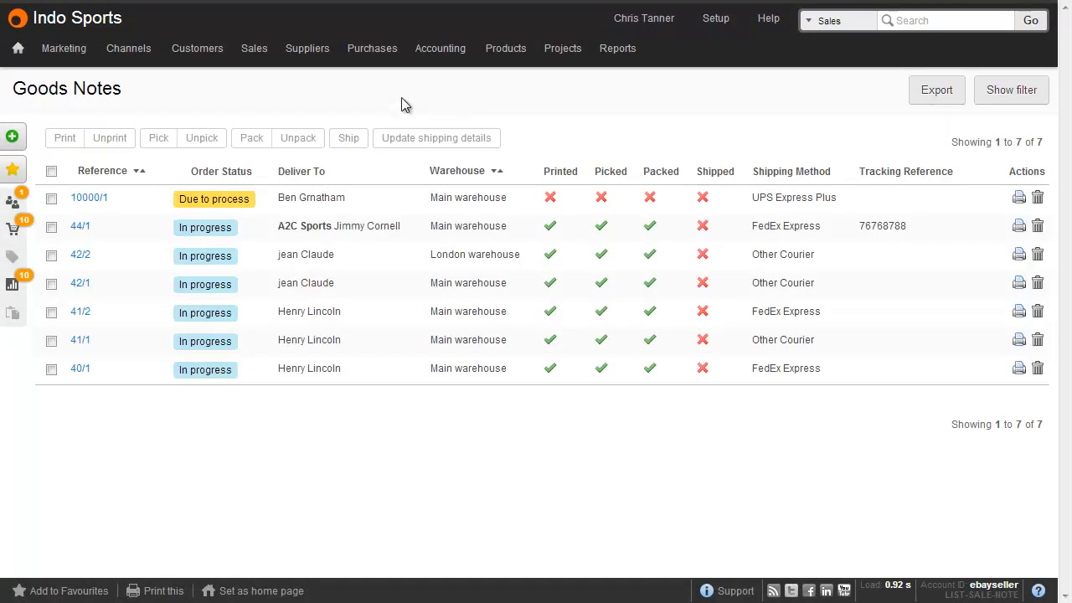
left_click(255, 47)
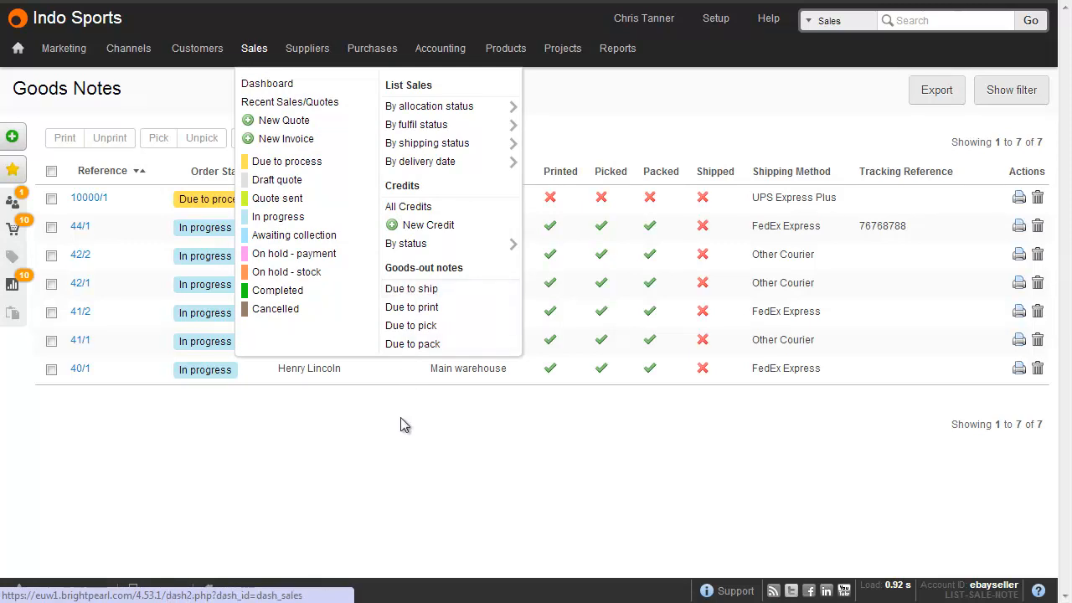
left_click(406, 422)
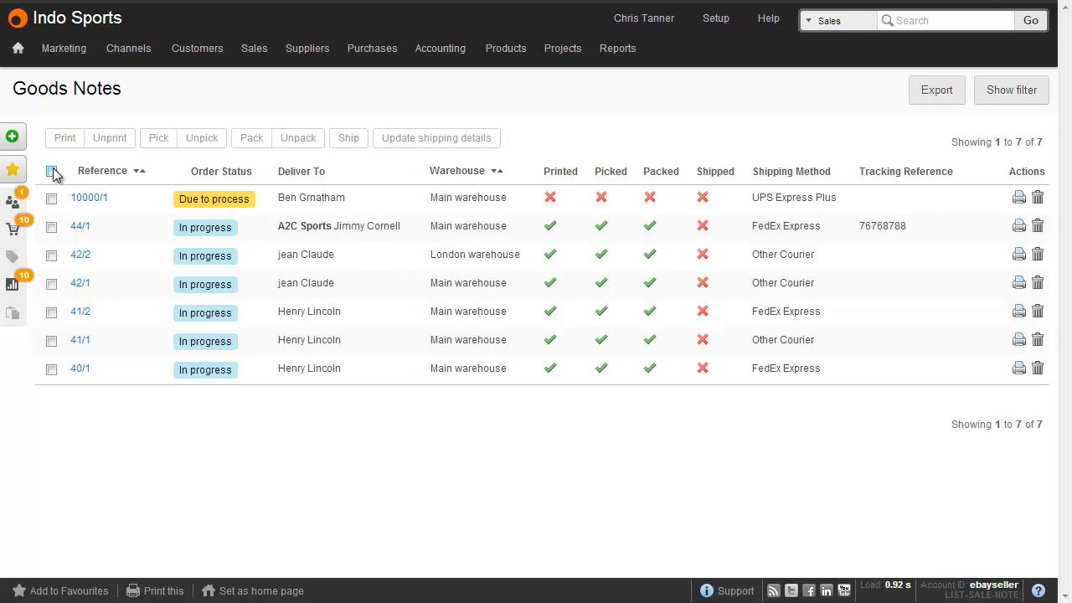
left_click(51, 171)
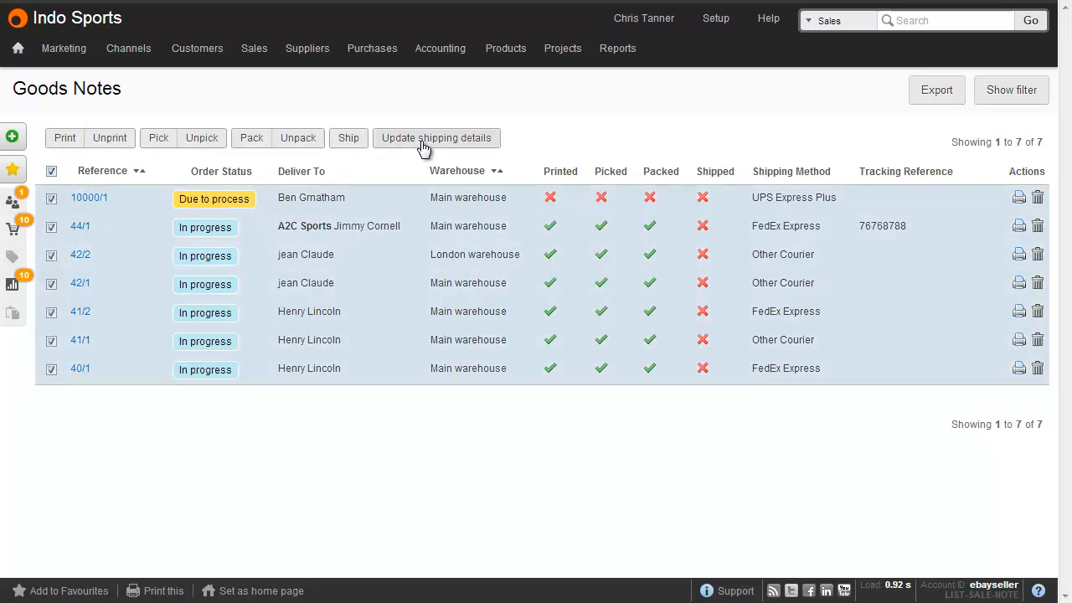
left_click(51, 171)
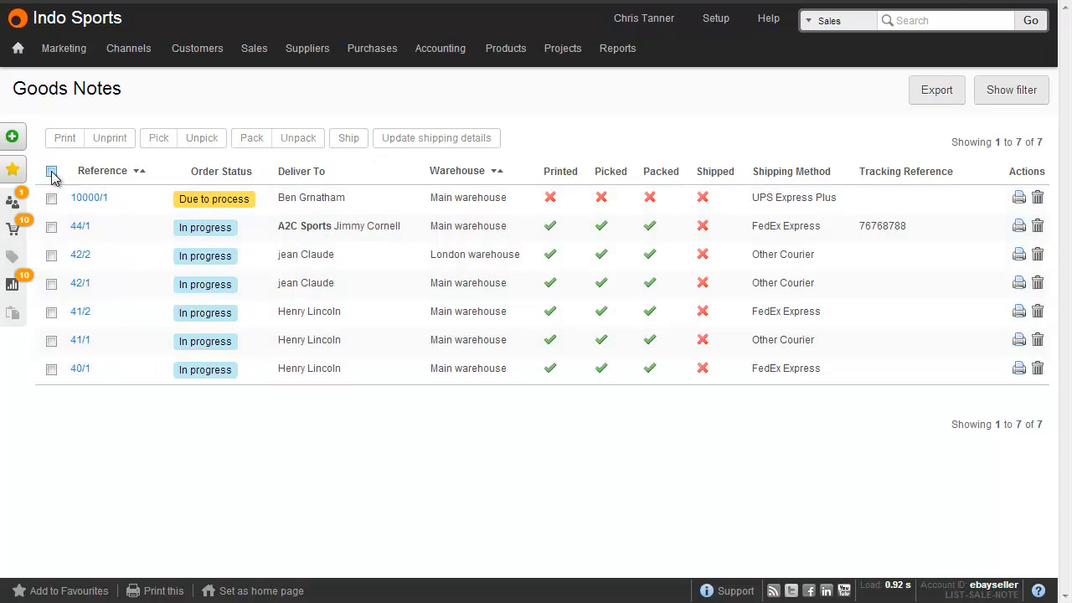
left_click(50, 171)
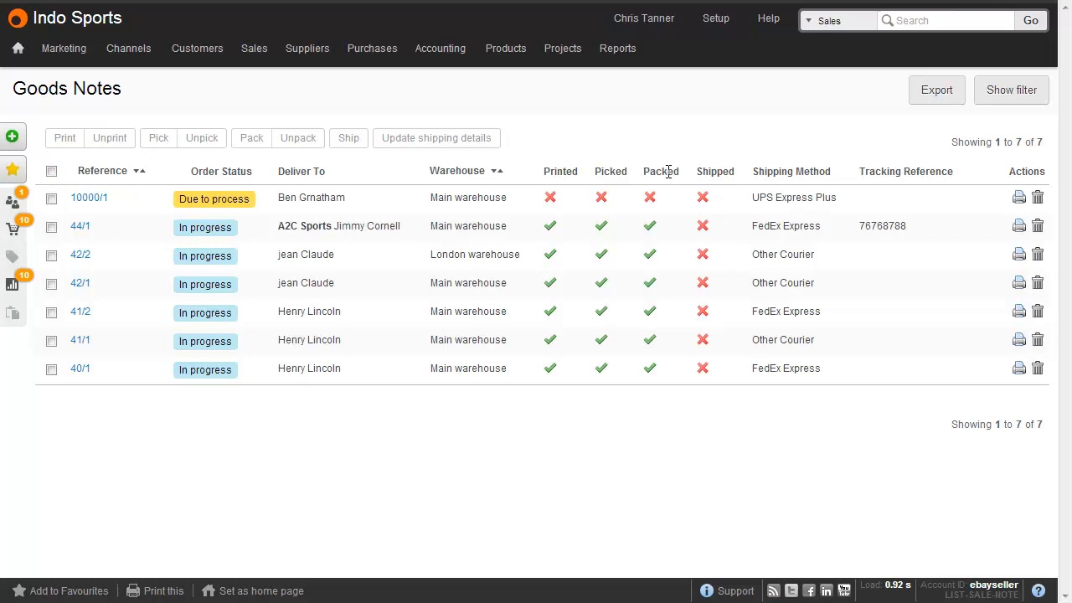
Step: Filter the goods notes by the four UPS shipping methods, leaving only 10000/1
left_click(1011, 90)
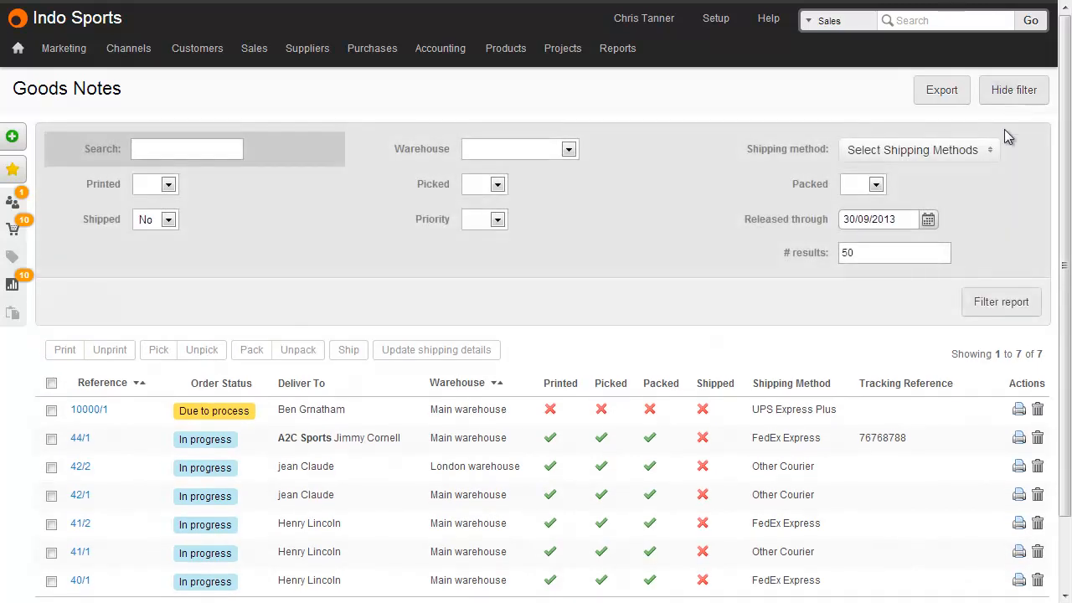
left_click(918, 149)
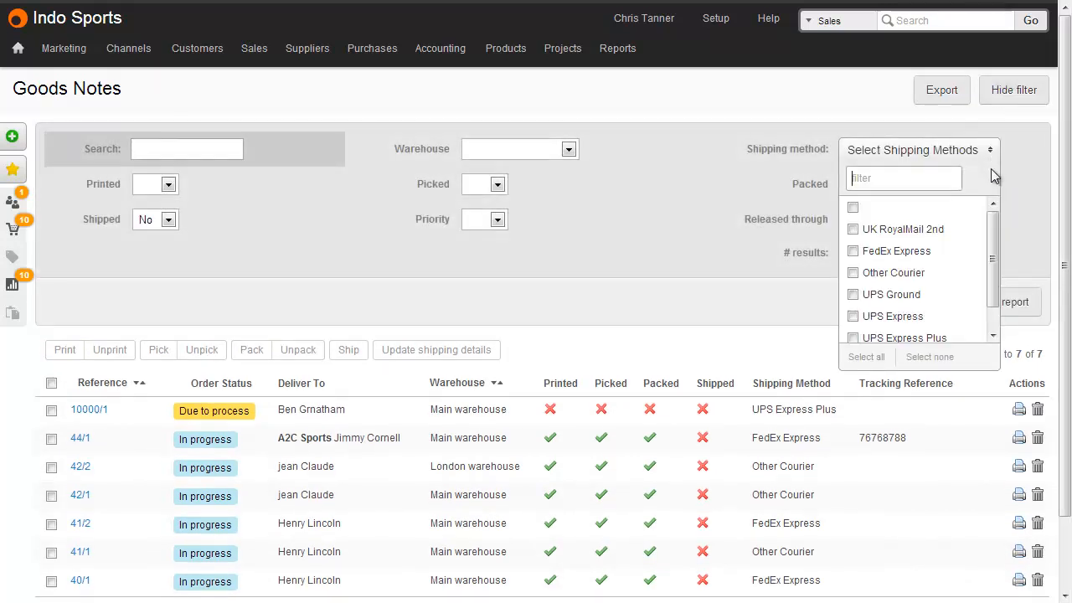
scroll("down", 3)
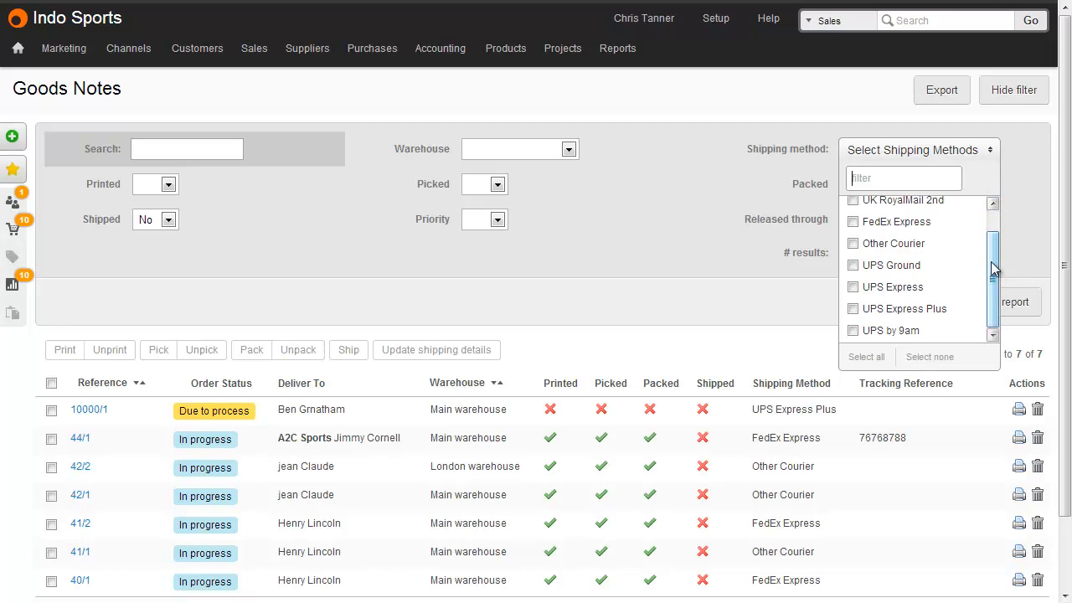
left_click(853, 286)
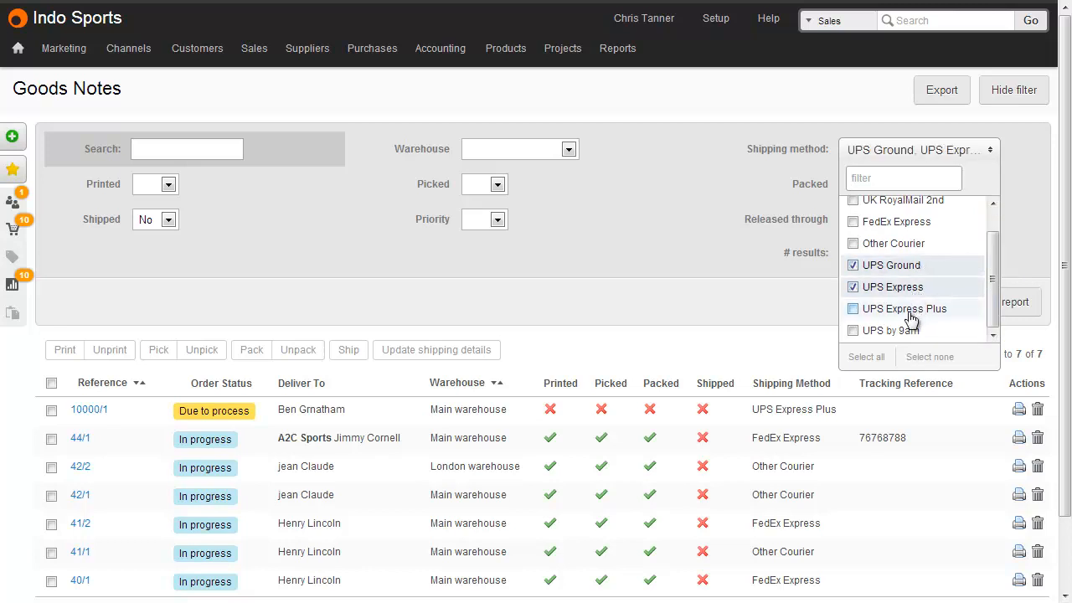
left_click(854, 308)
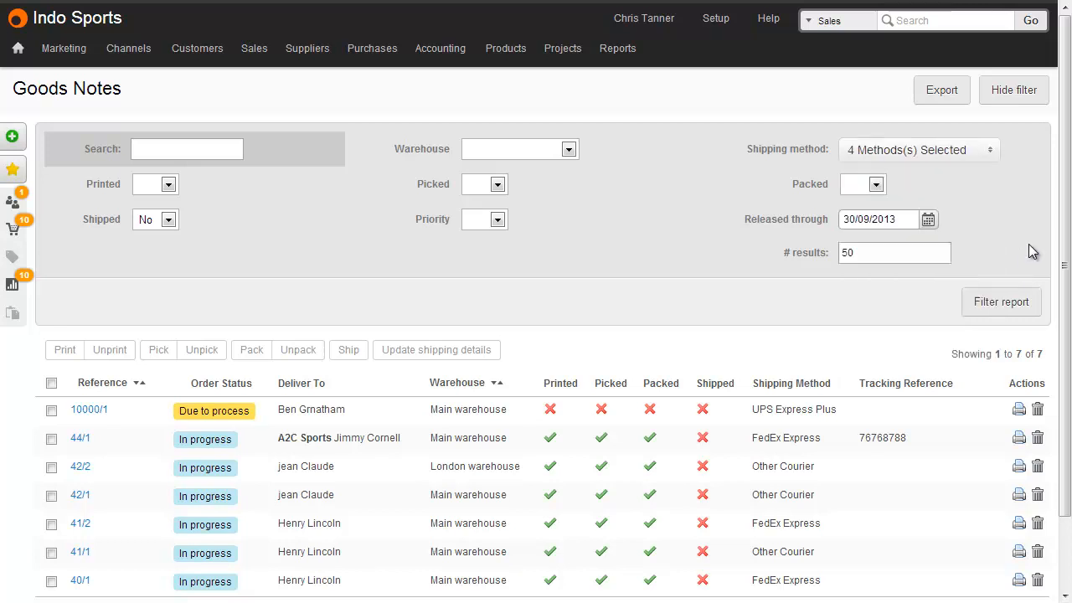
left_click(1002, 301)
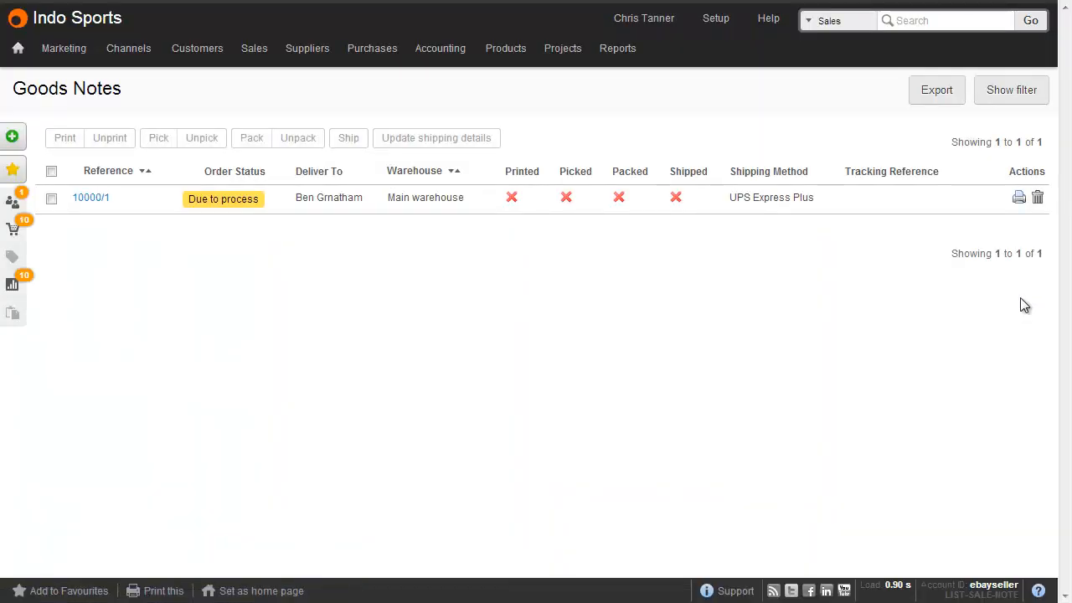